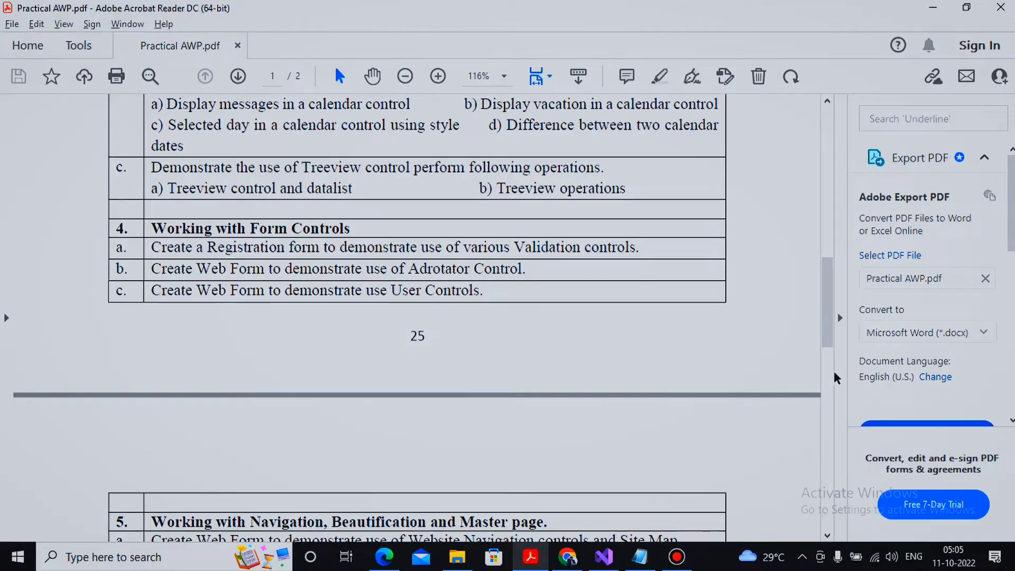
mouse_move(512, 335)
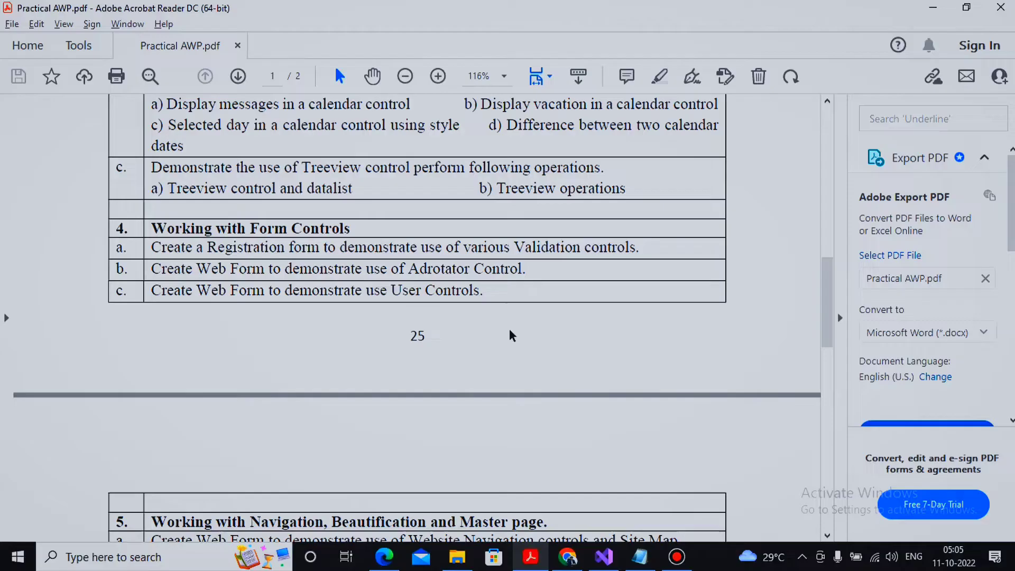
Create an empty ASP.NET Web Application (.NET Framework) project named Practical4b and close its Overview page
click(603, 558)
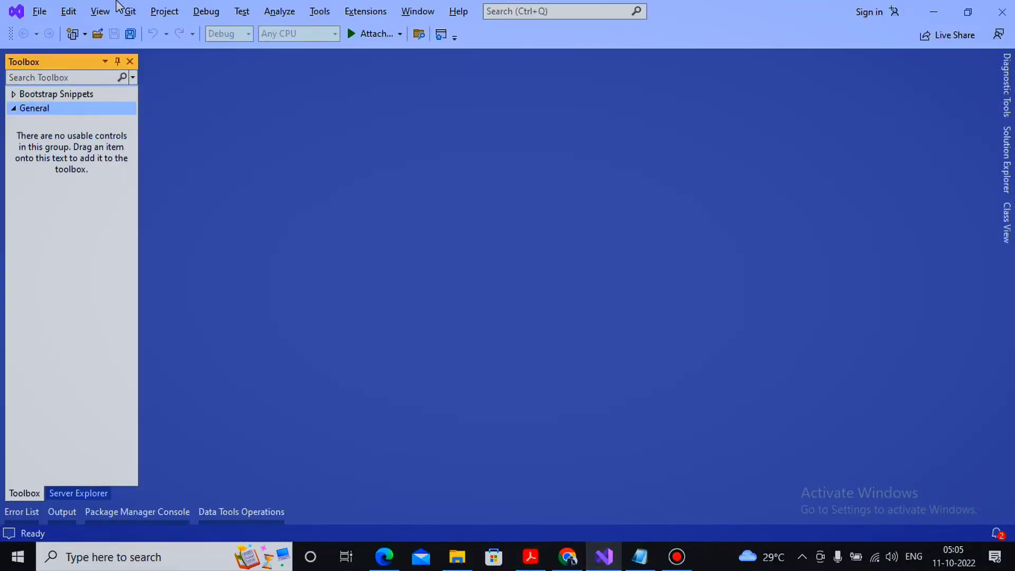
click(39, 11)
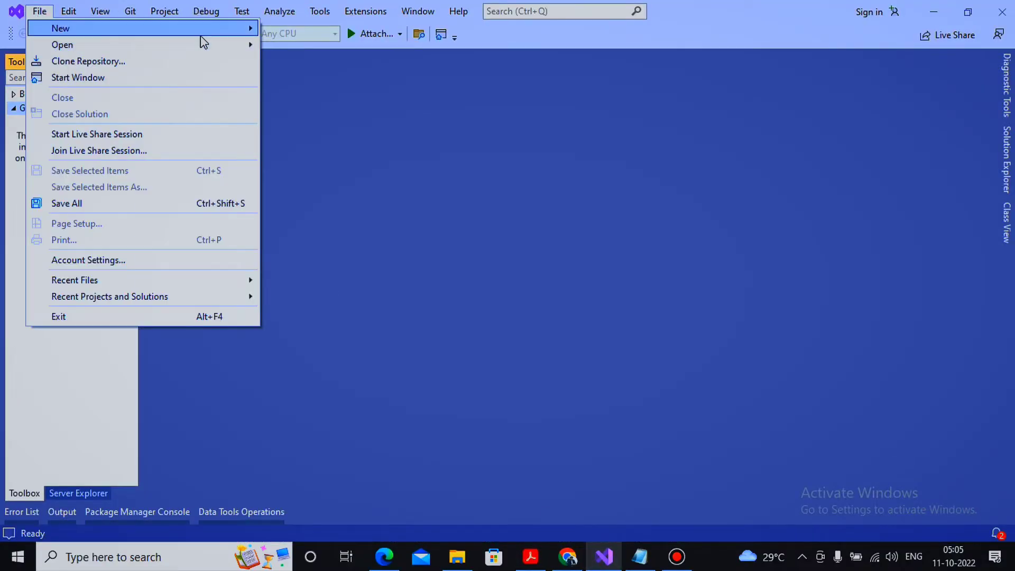
click(60, 28)
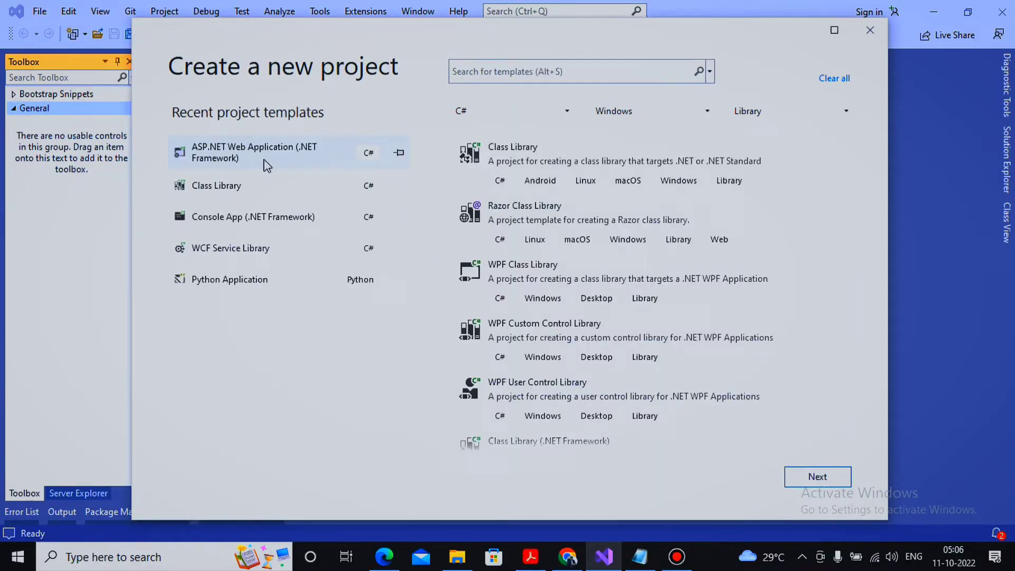
click(817, 477)
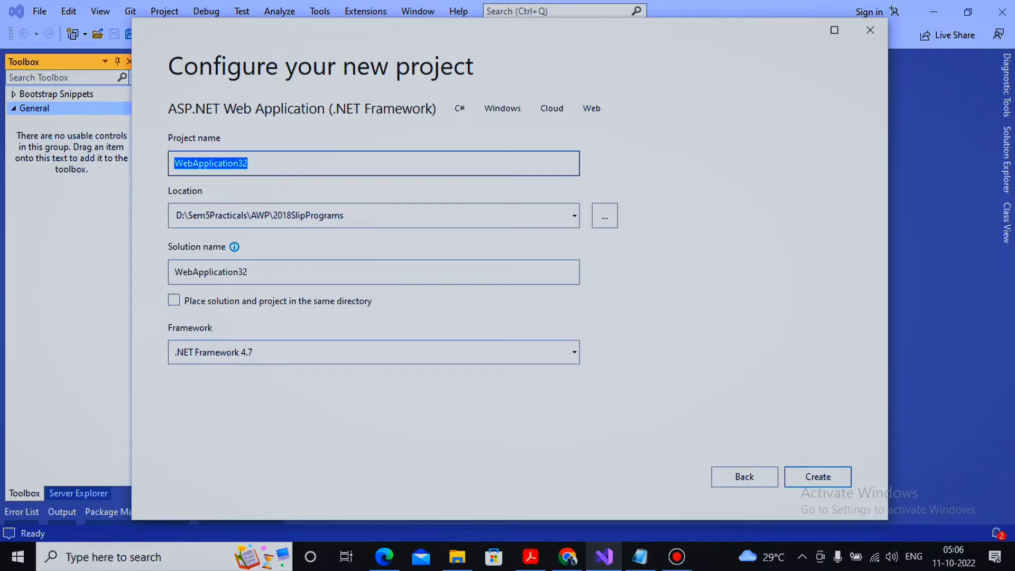
text(Practical)
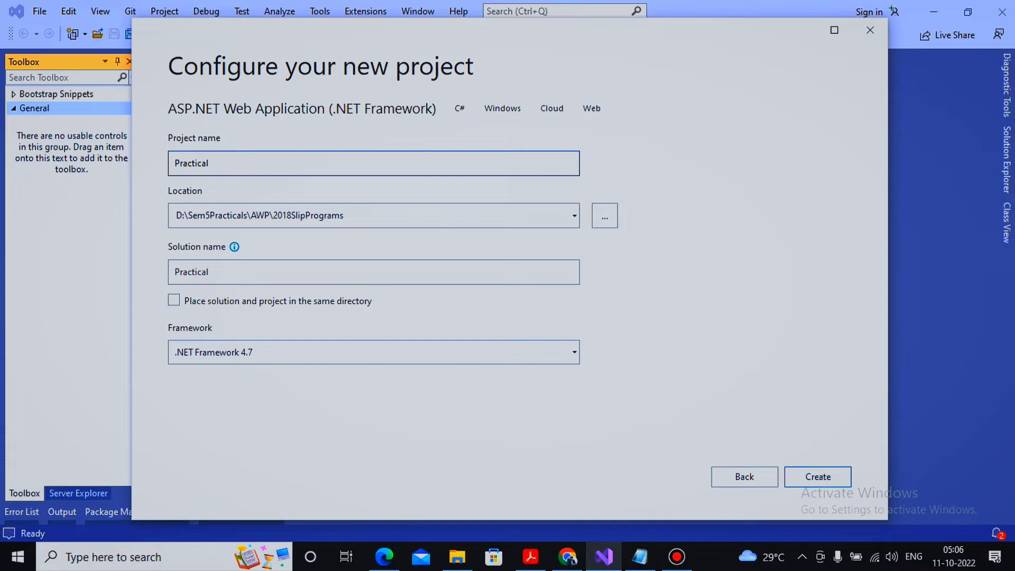
click(817, 477)
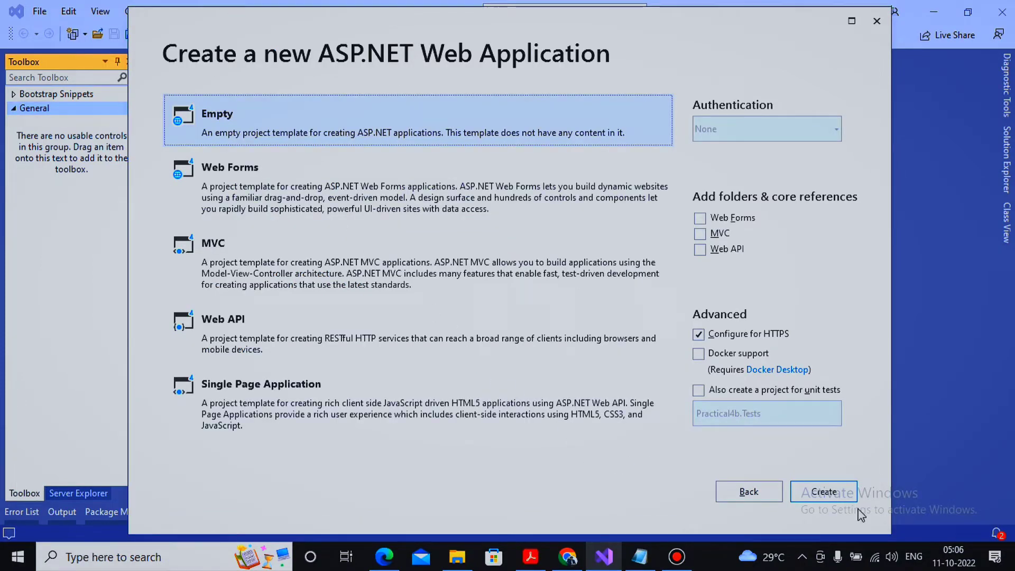
click(824, 492)
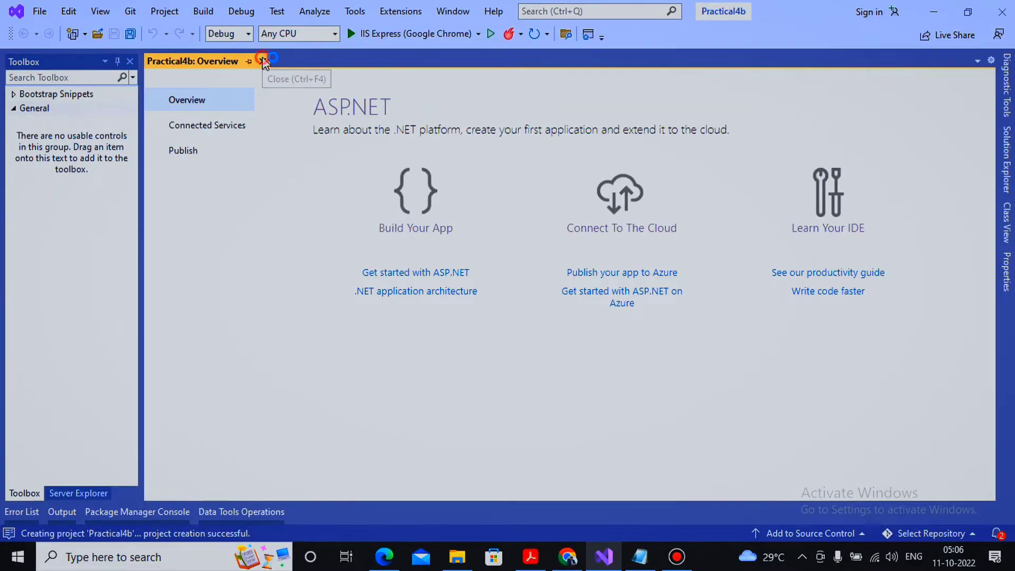
click(264, 61)
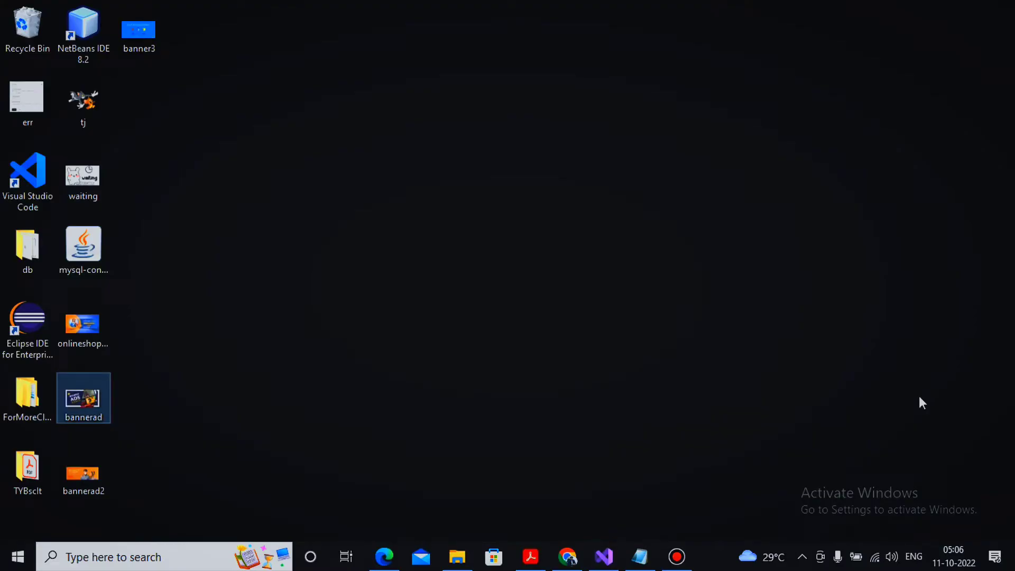
Select the onlineshopping, bannerad, bannerad2 and banner3 images together on the desktop
click(83, 330)
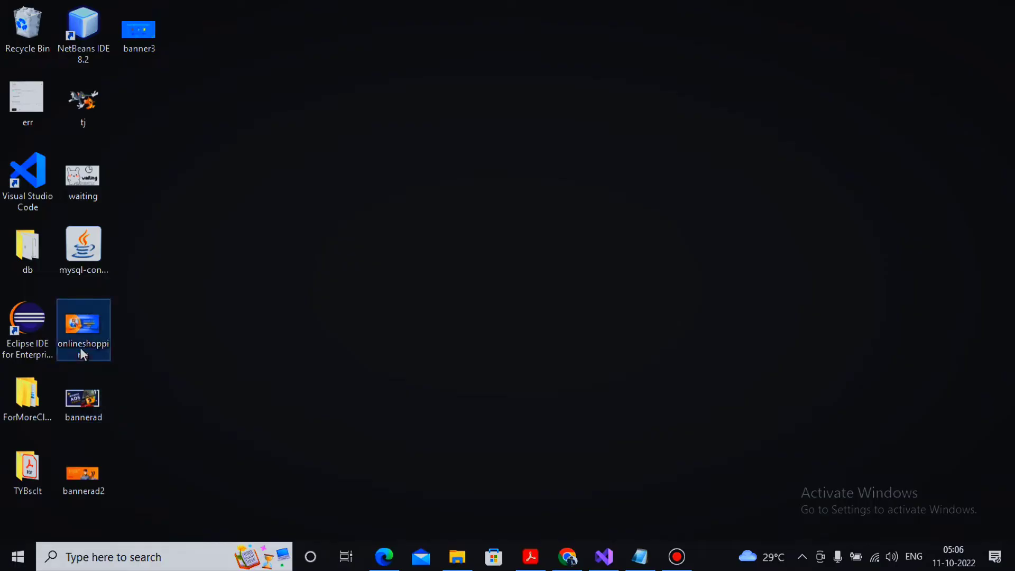
click(83, 399)
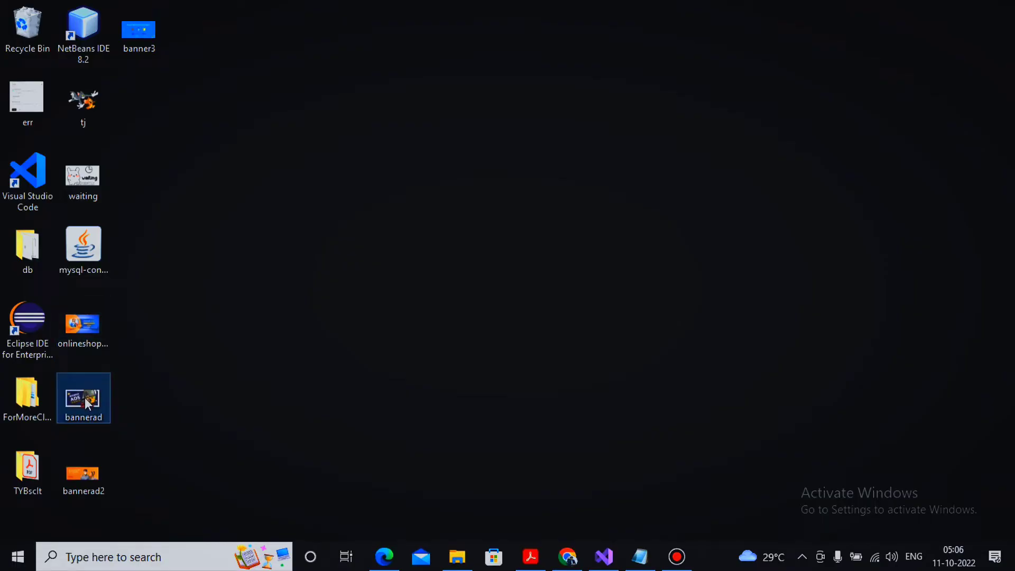
click(83, 472)
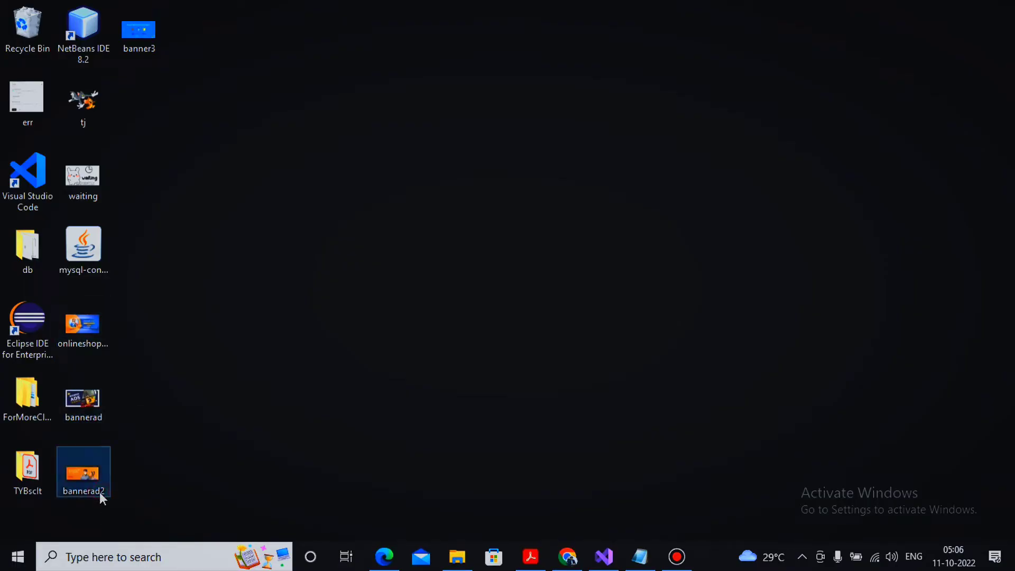
click(137, 29)
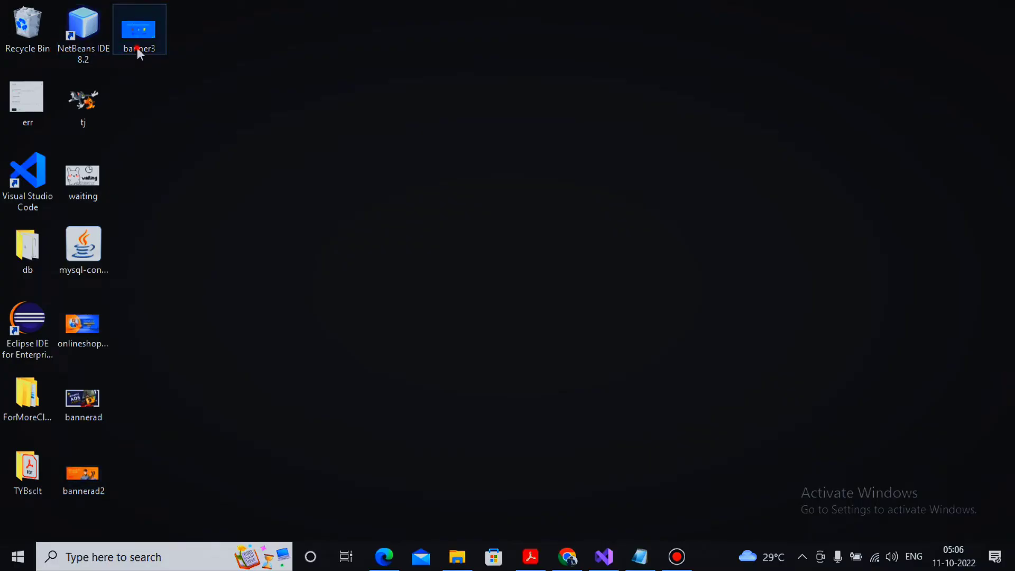
click(82, 321)
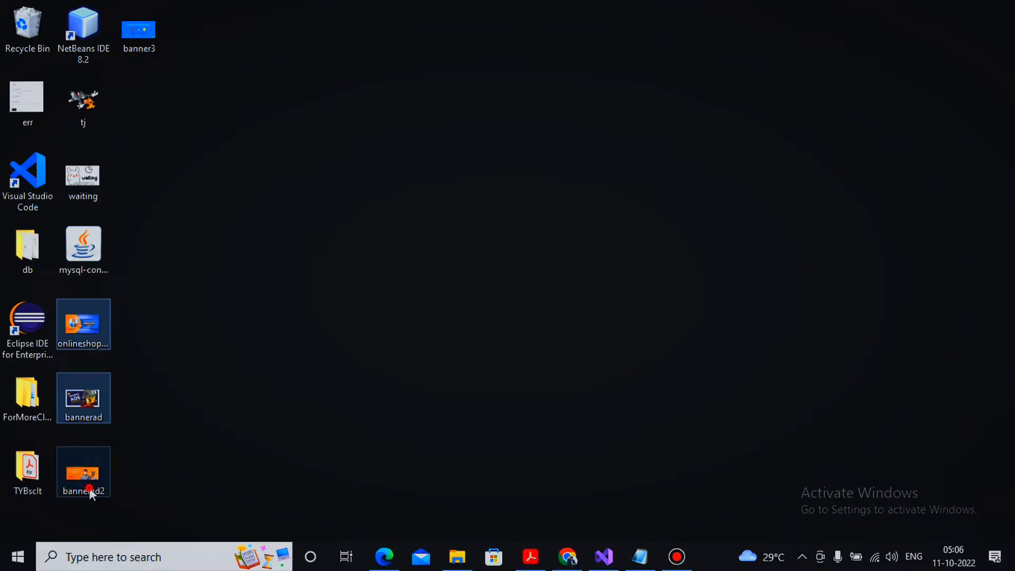
click(138, 29)
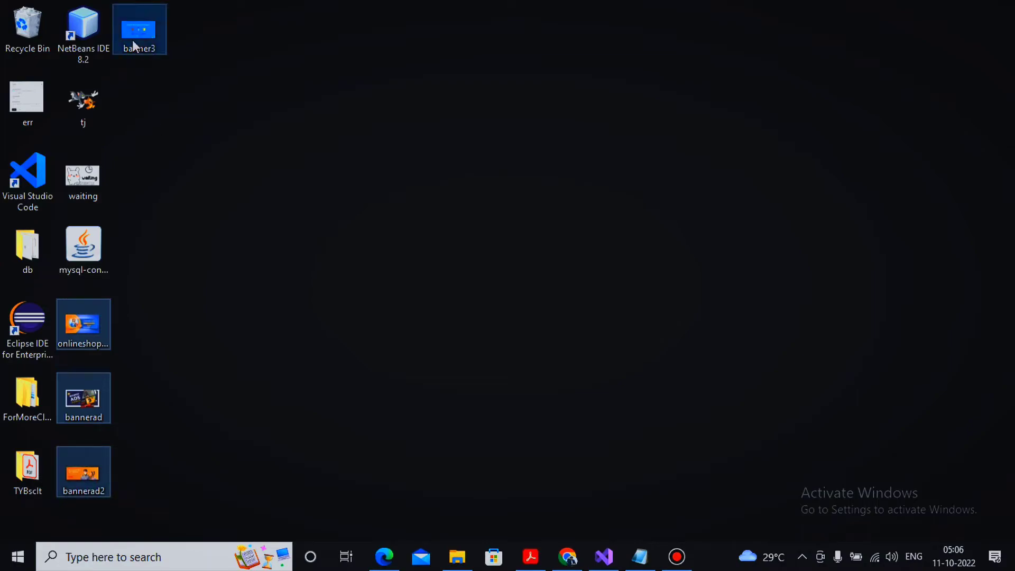
mouse_move(139, 32)
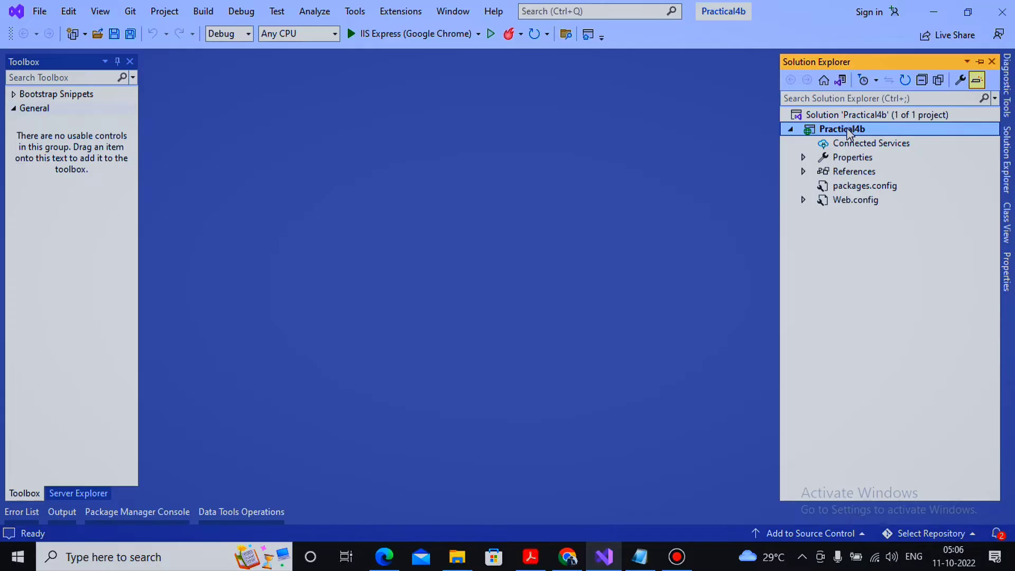
Paste the four banner images into the Practical4b project via its Solution Explorer menu
right_click(843, 129)
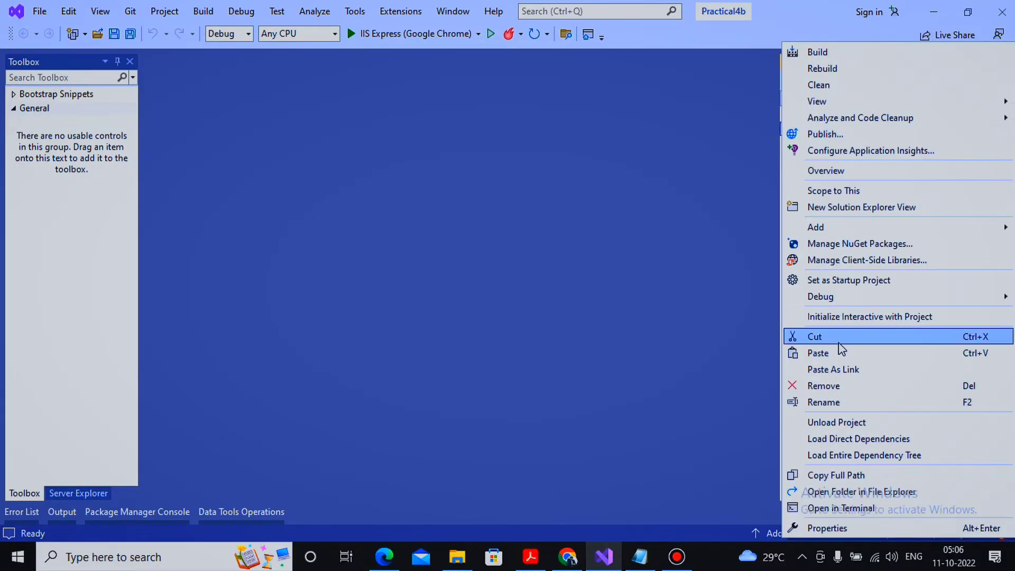
mouse_move(841, 353)
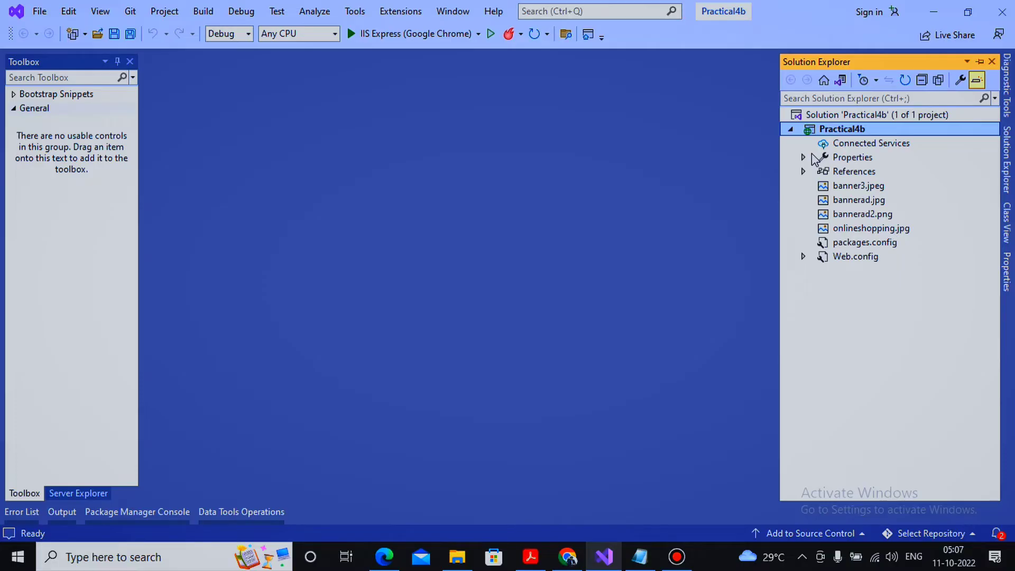
right_click(843, 129)
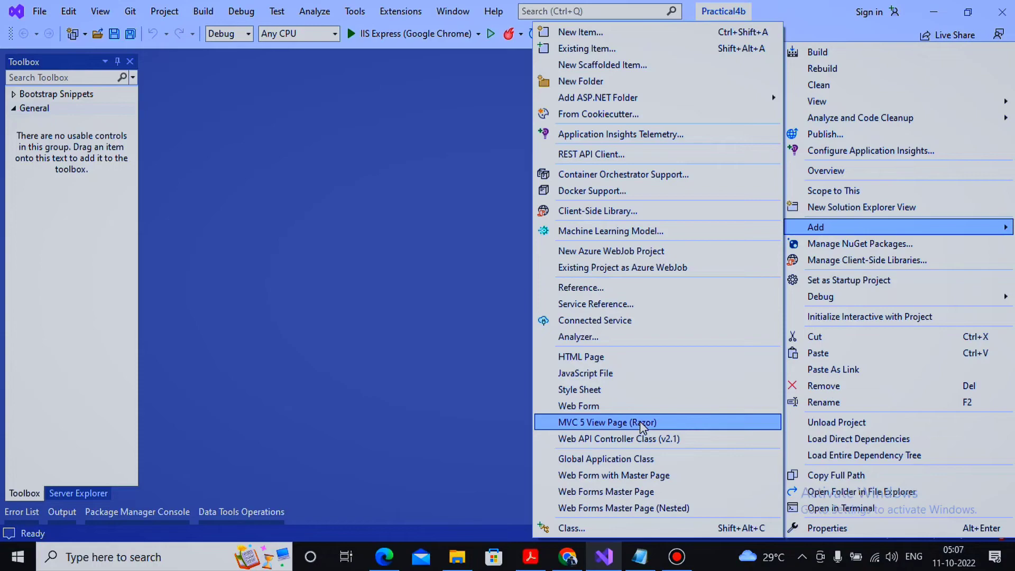
Add WebForm1.aspx and place an AdRotator control from the Standard toolbox on its design surface
click(579, 406)
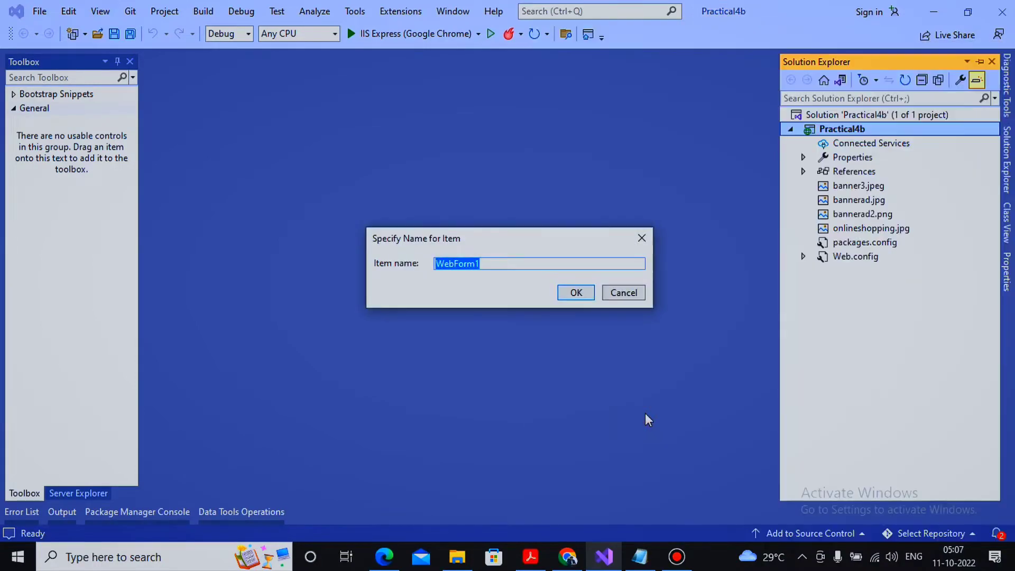
click(623, 293)
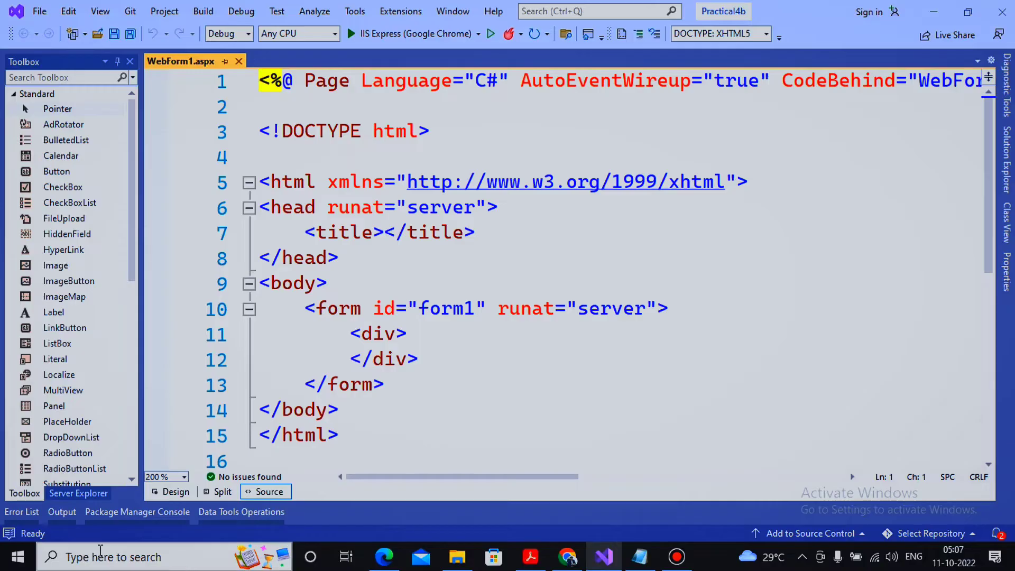
click(175, 492)
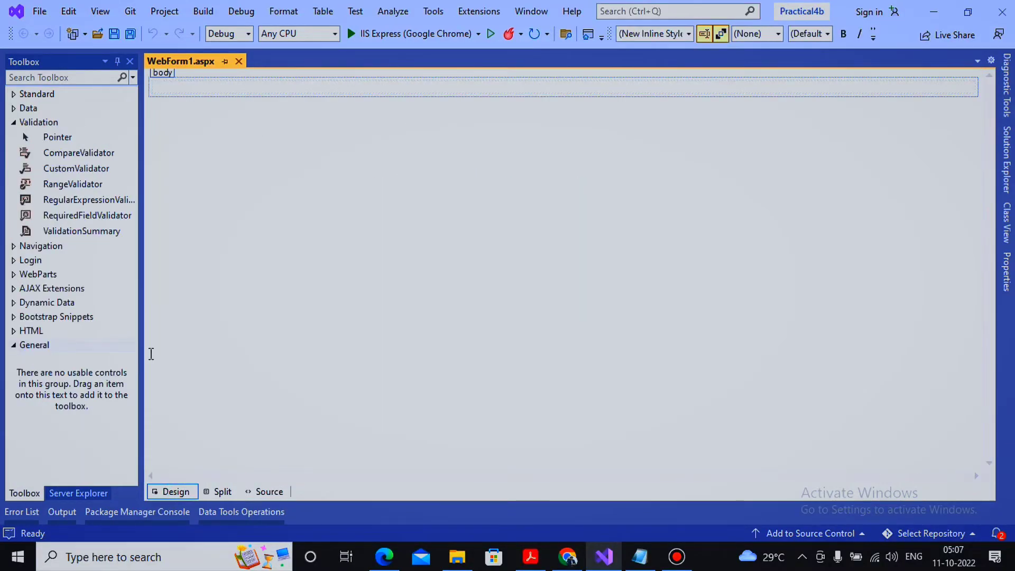
click(37, 94)
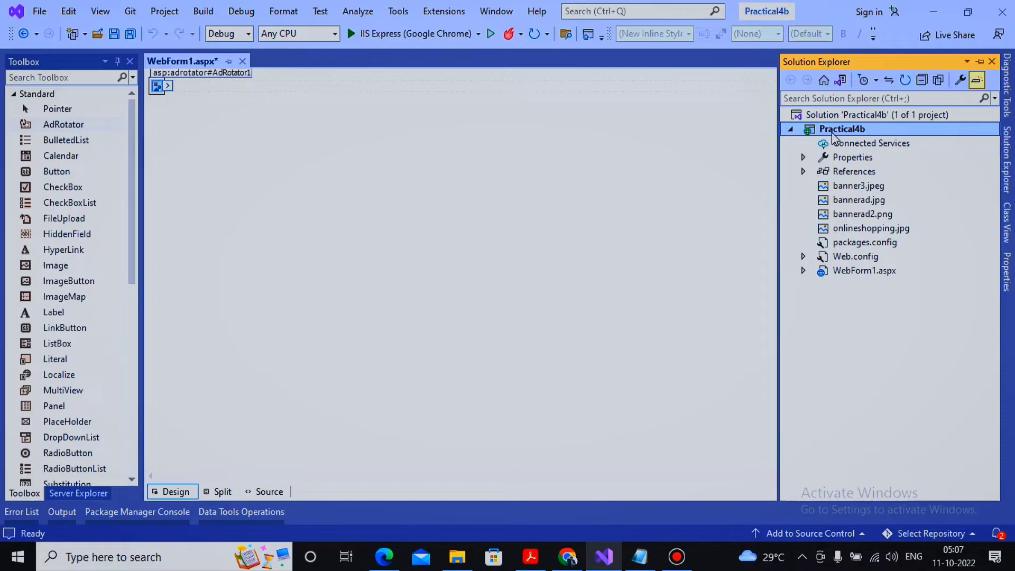
Add a new XML File item, XMLFile1.xml, leaving a blank line after its declaration
right_click(843, 129)
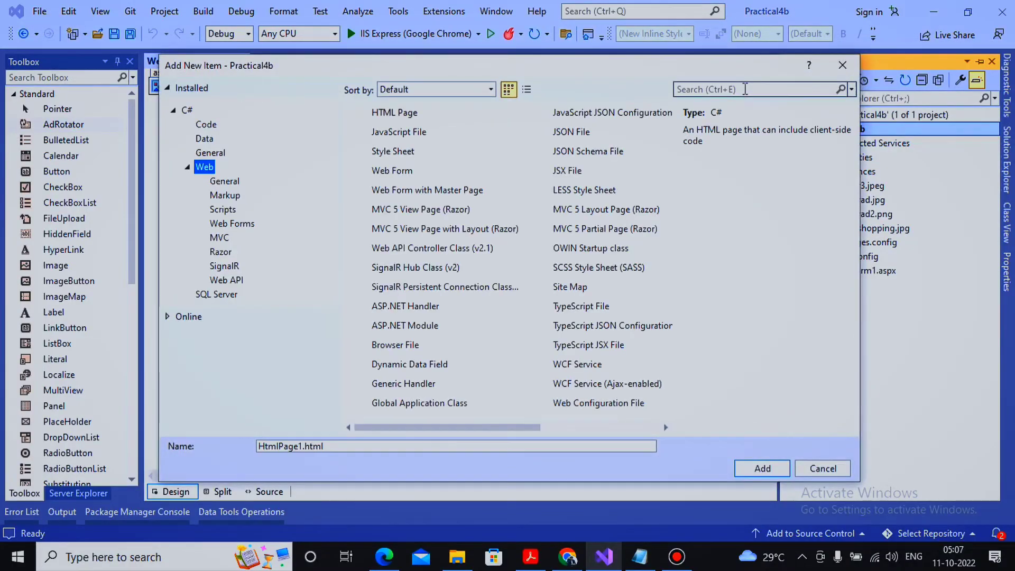
text(xml)
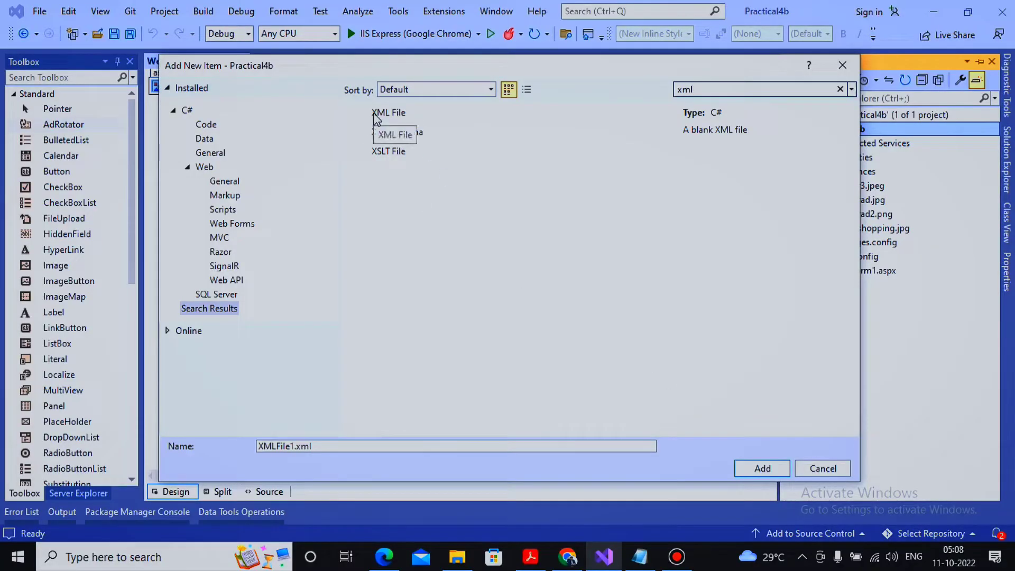
mouse_move(289, 460)
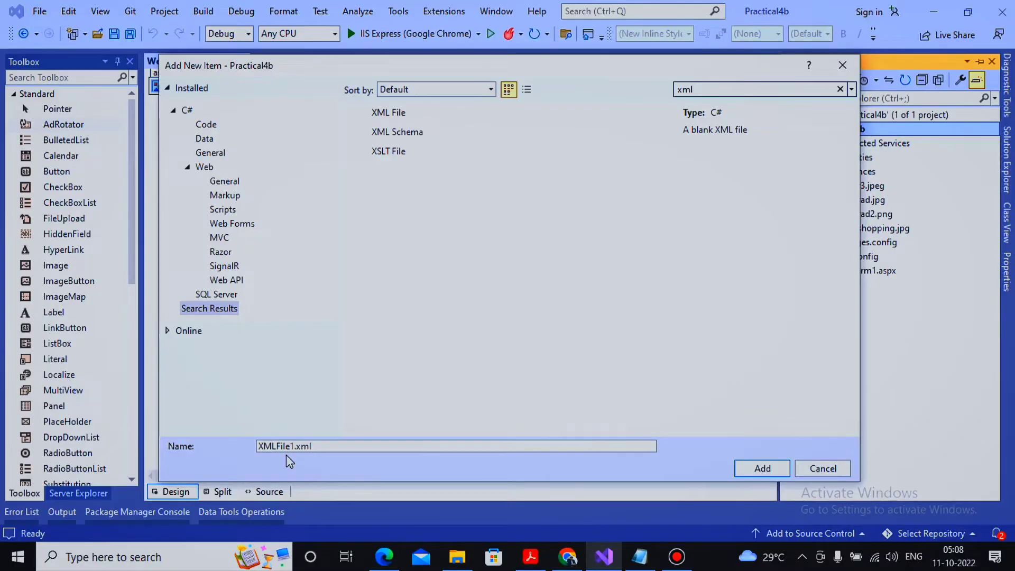
mouse_move(673, 526)
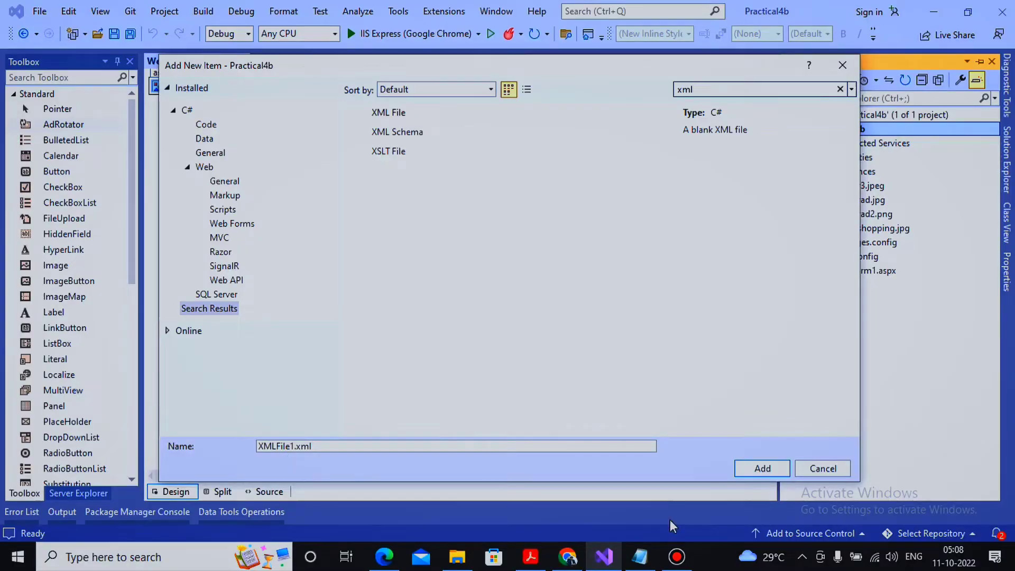
click(763, 469)
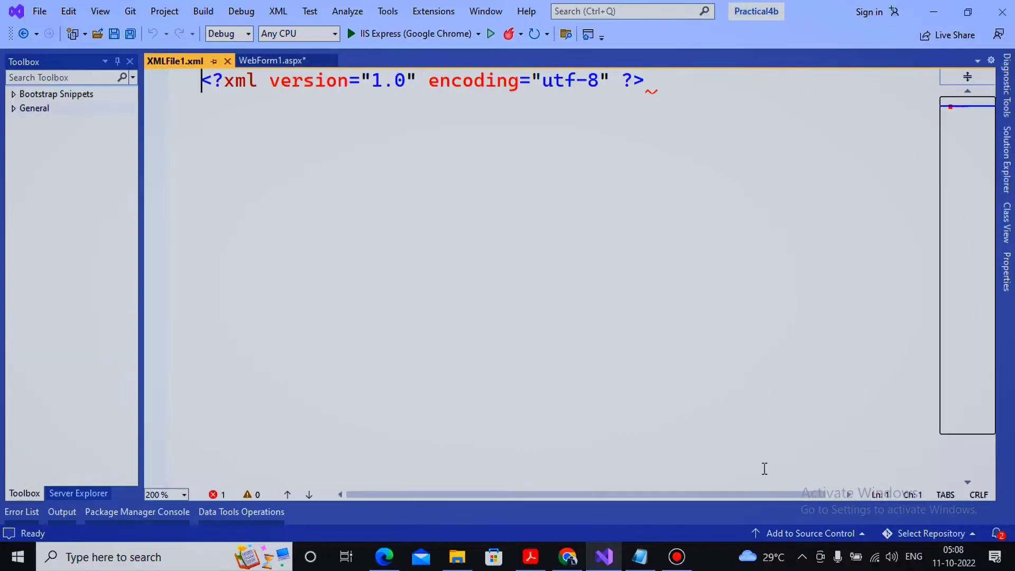
key(enter)
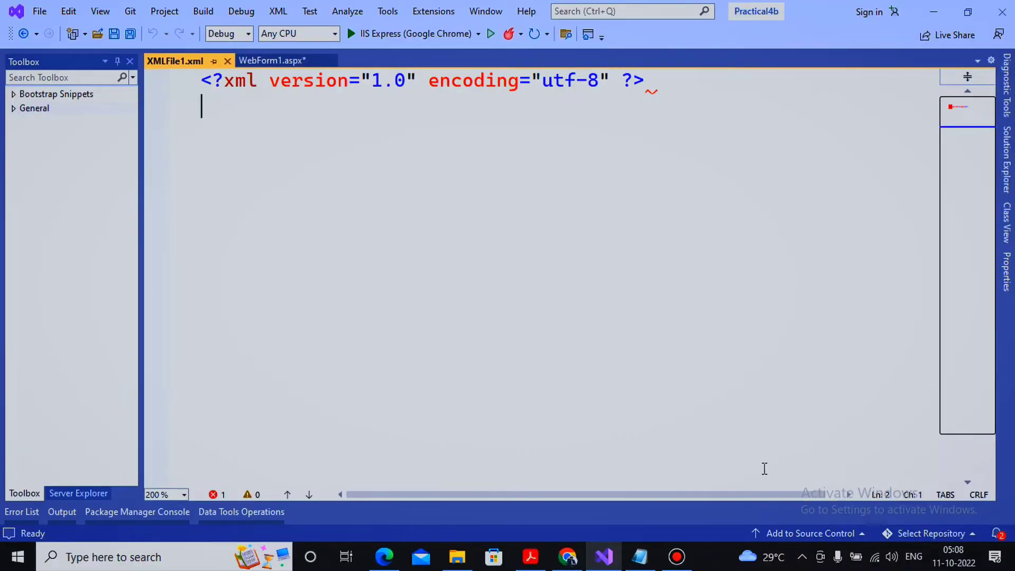
mouse_move(869, 506)
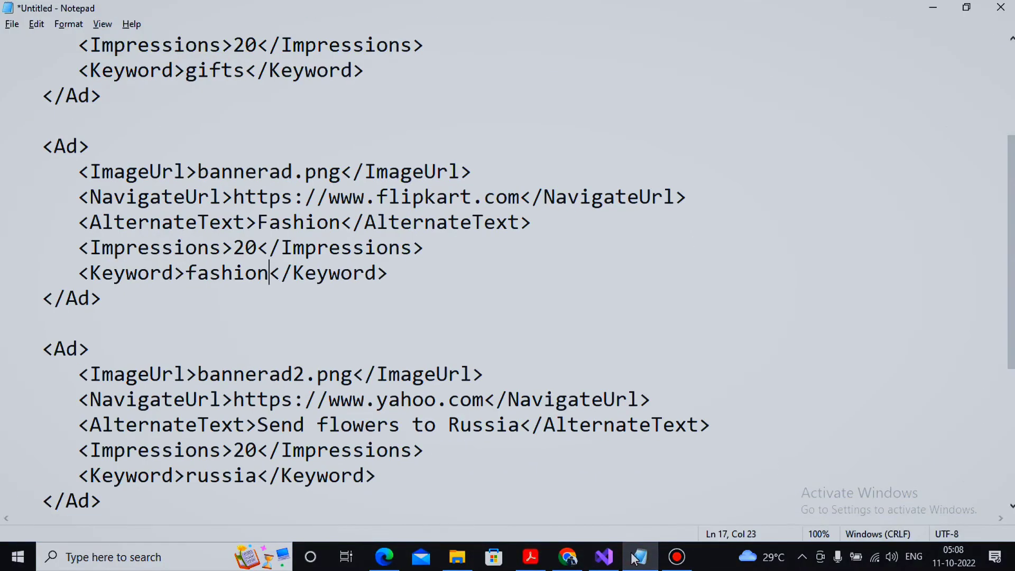
Review the Advertisements XML in Notepad, checking the first ad's NavigateUrl and Impressions entries
click(184, 320)
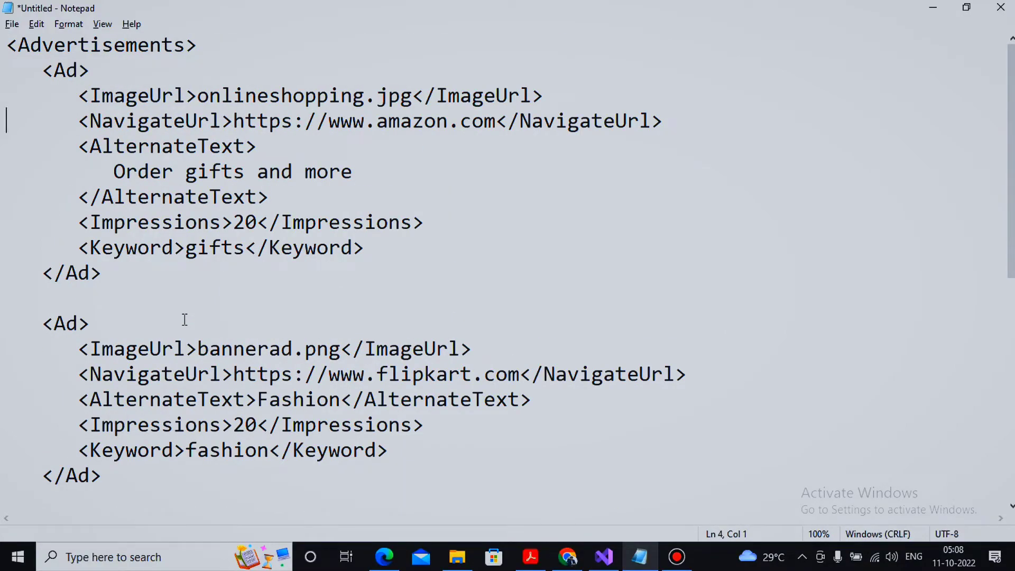
scroll(down, 3)
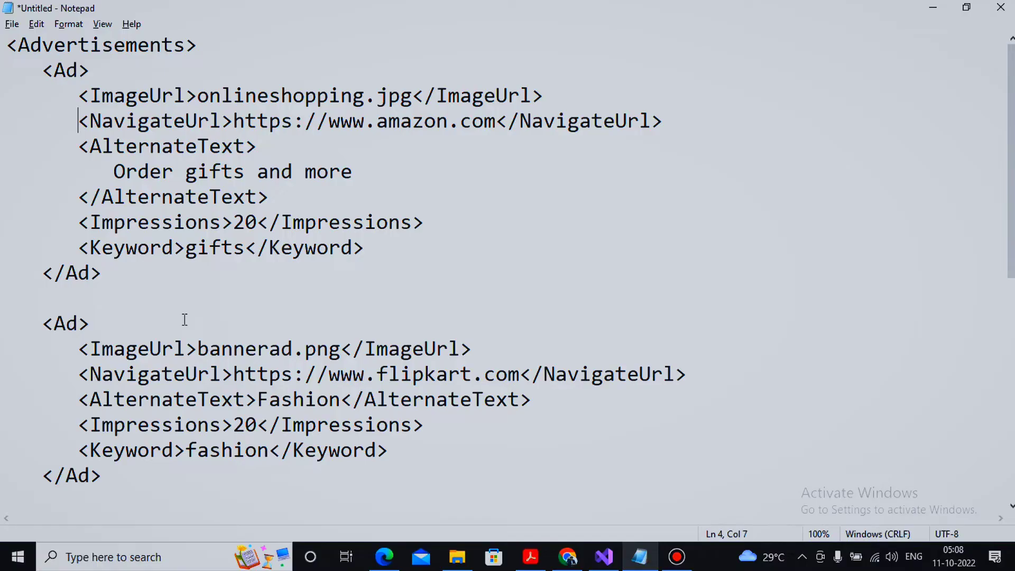
click(80, 134)
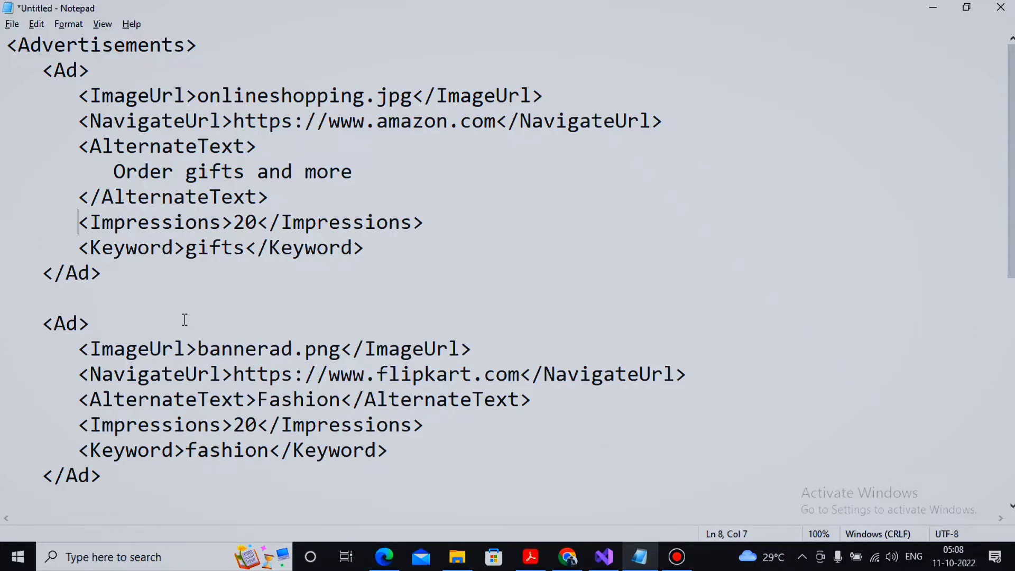
key(Down)
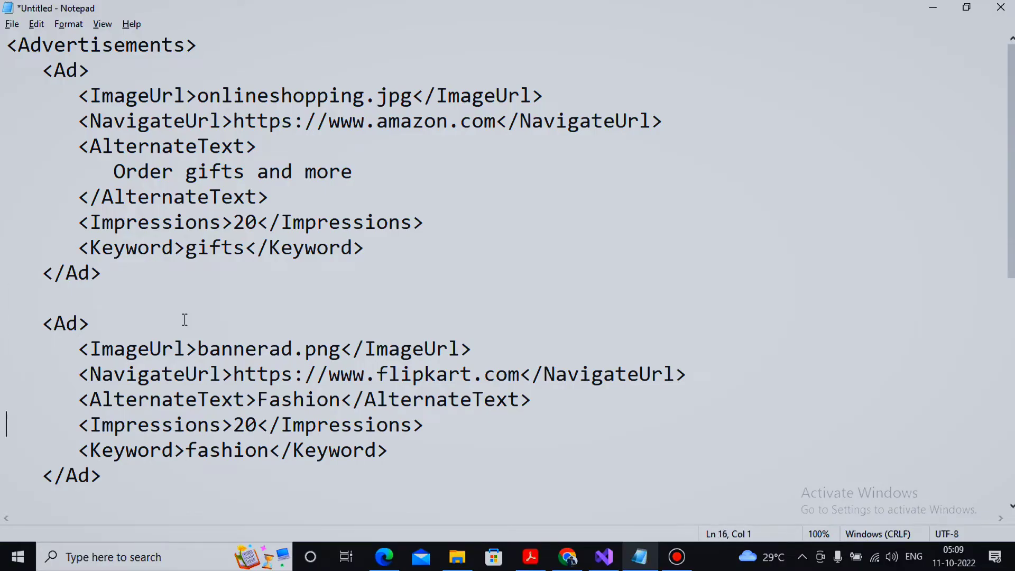
scroll(down, 3)
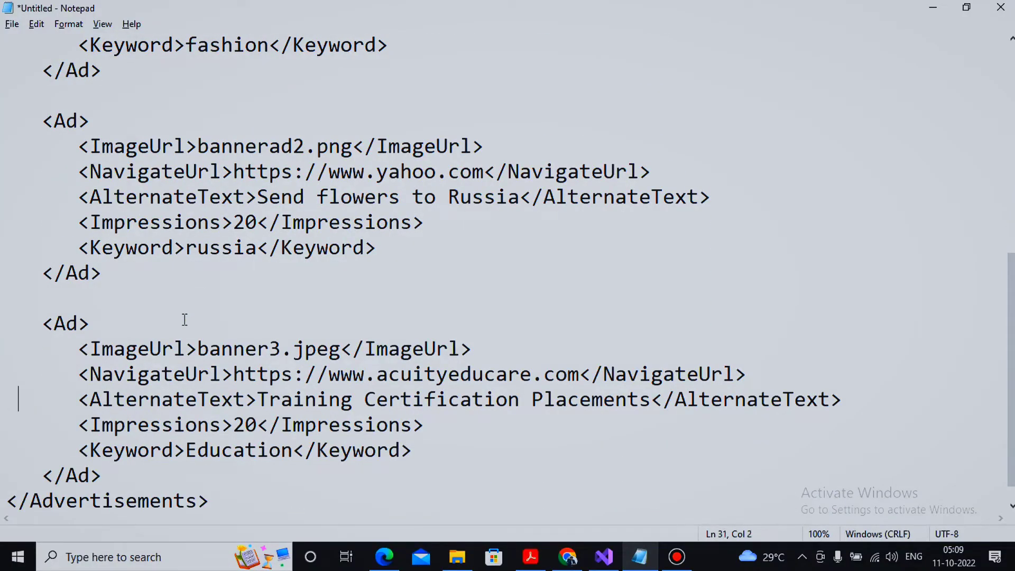
Change the banner3.jpeg ad's Impressions value from 20 to 50
click(248, 425)
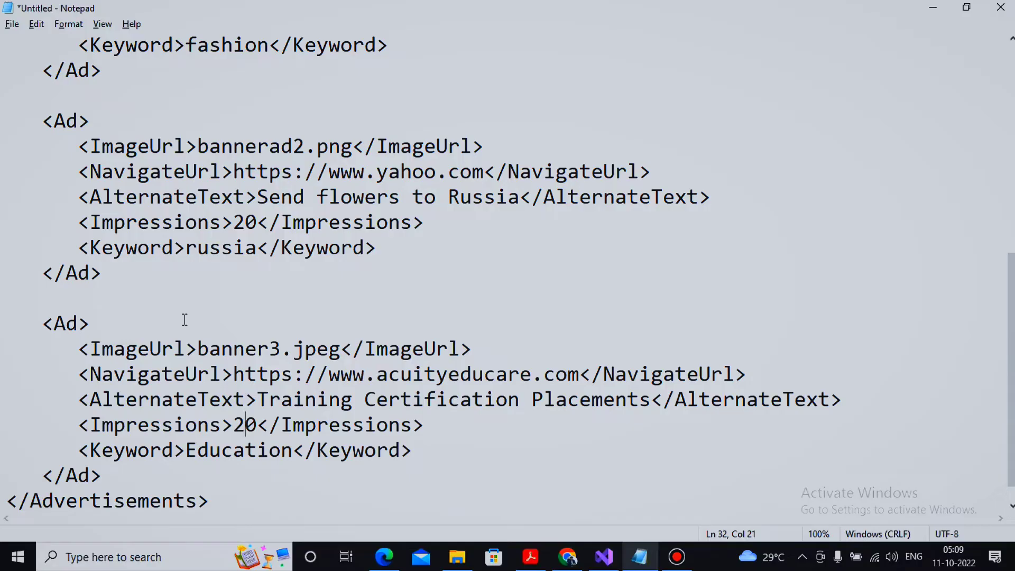
text(5)
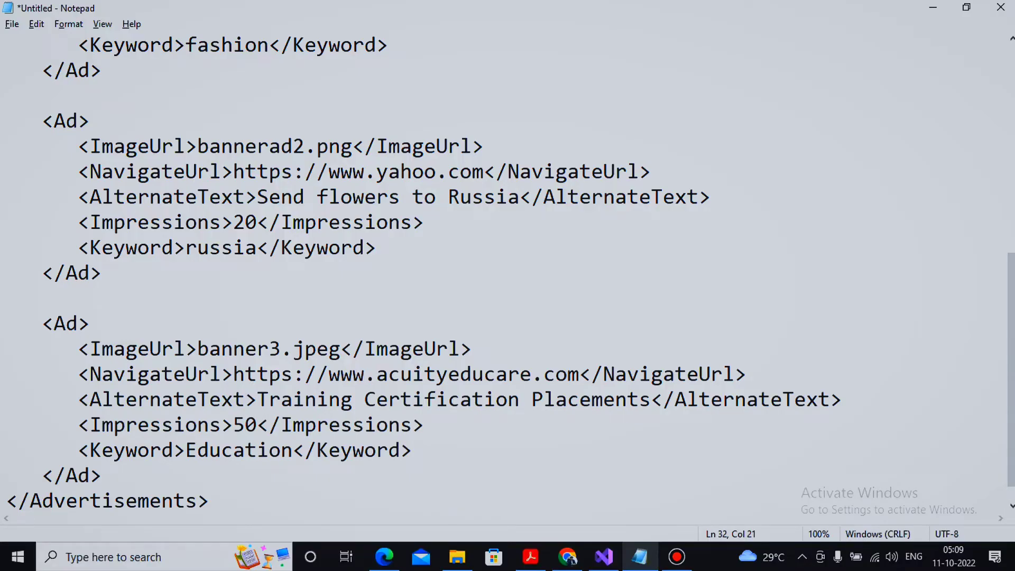
click(244, 425)
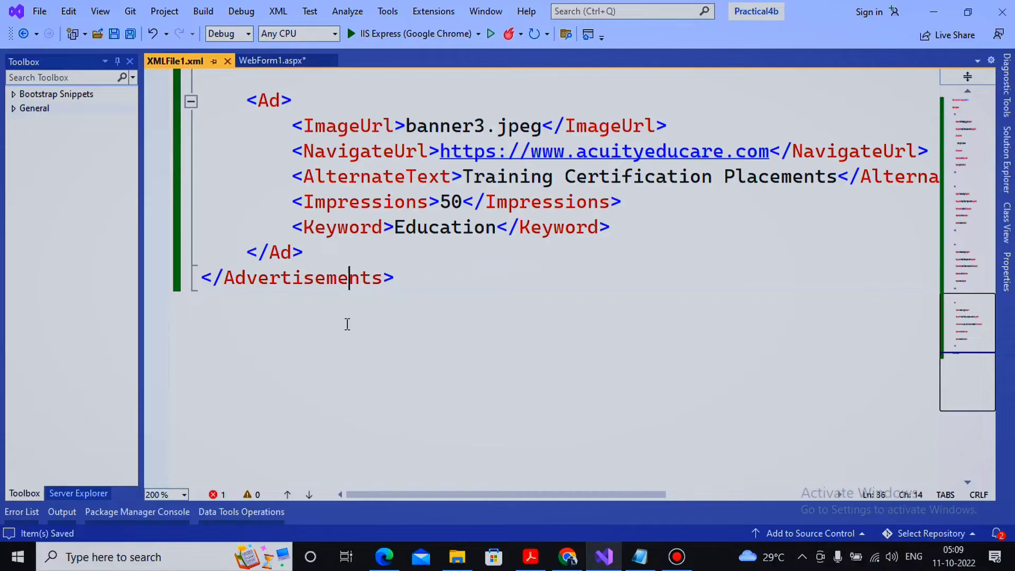
Collapse the Ad nodes in the saved XMLFile1.xml and close it, returning to WebForm1.aspx
scroll(up, 3)
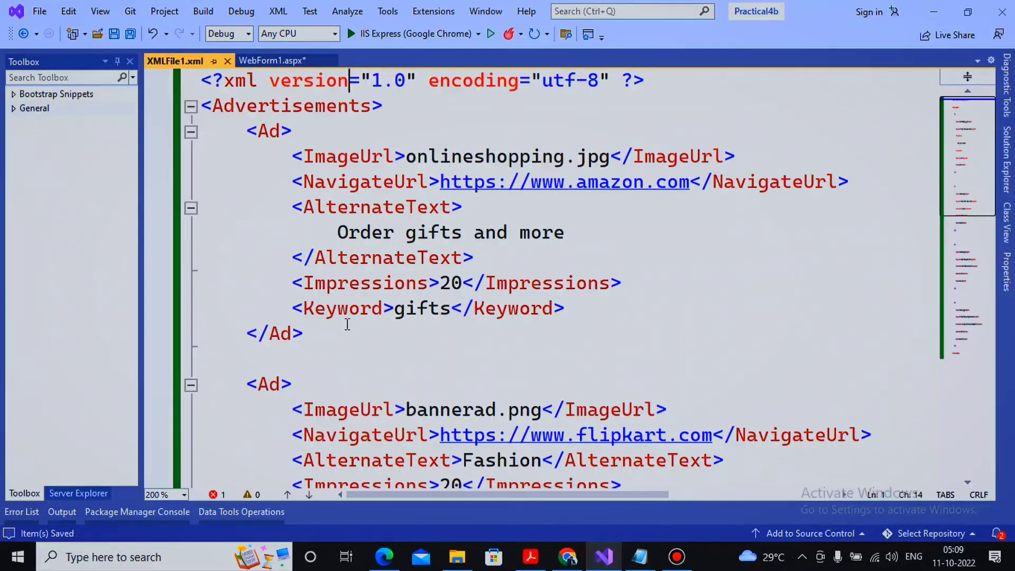
click(191, 132)
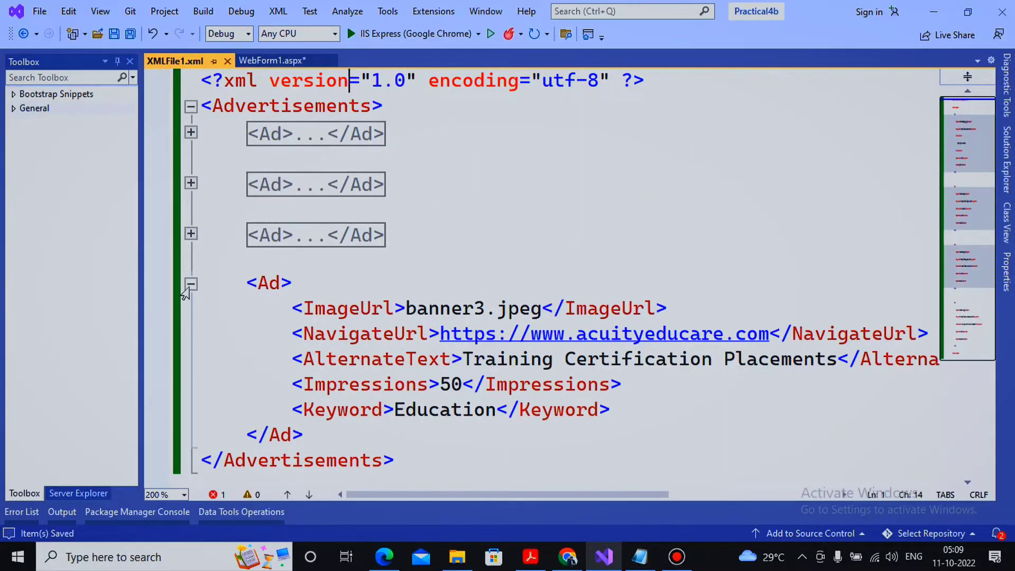
click(189, 286)
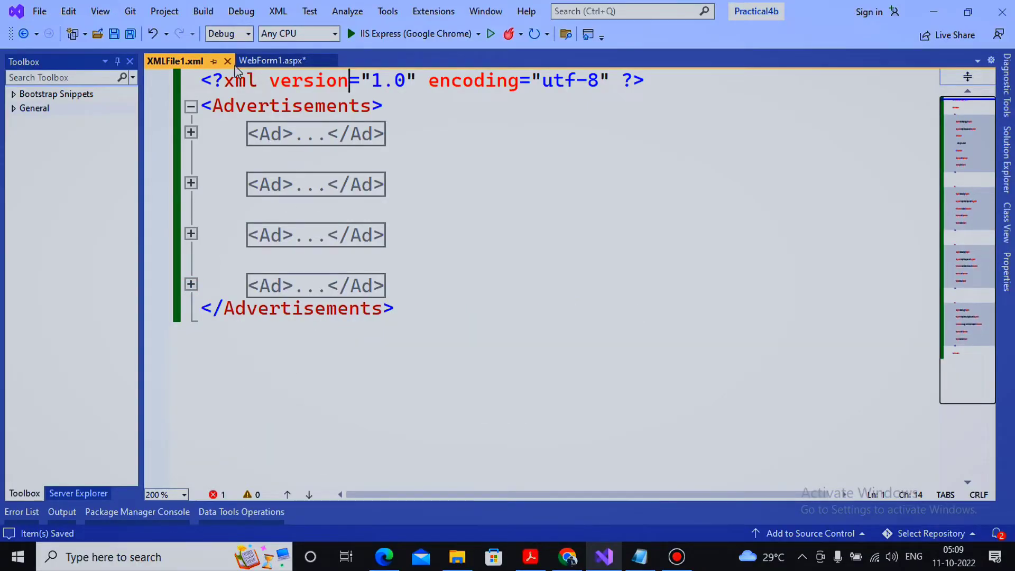
click(272, 60)
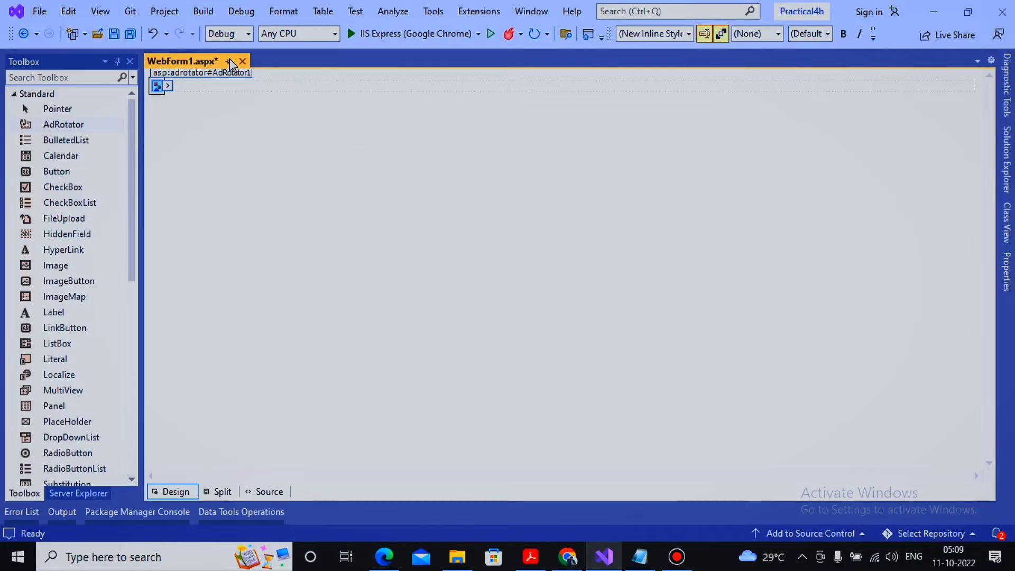
Create an XML File data source for the AdRotator using XMLFile1.xml from the project
click(162, 86)
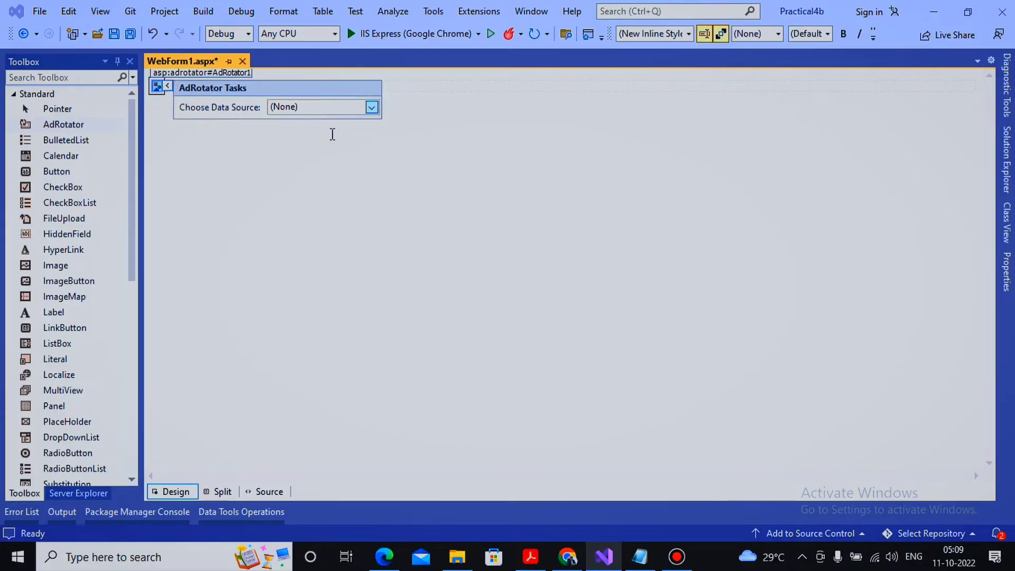
click(371, 106)
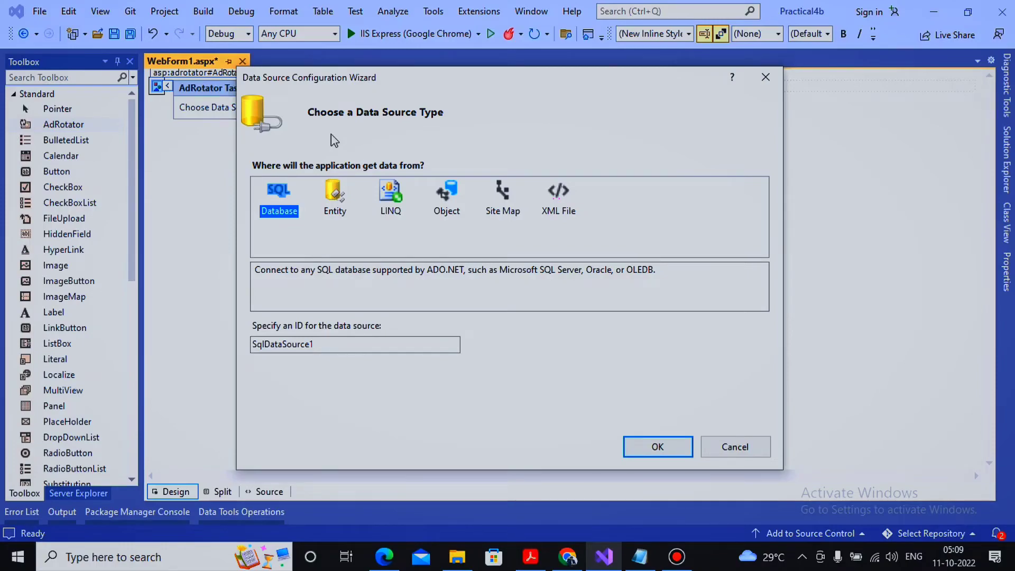
click(559, 198)
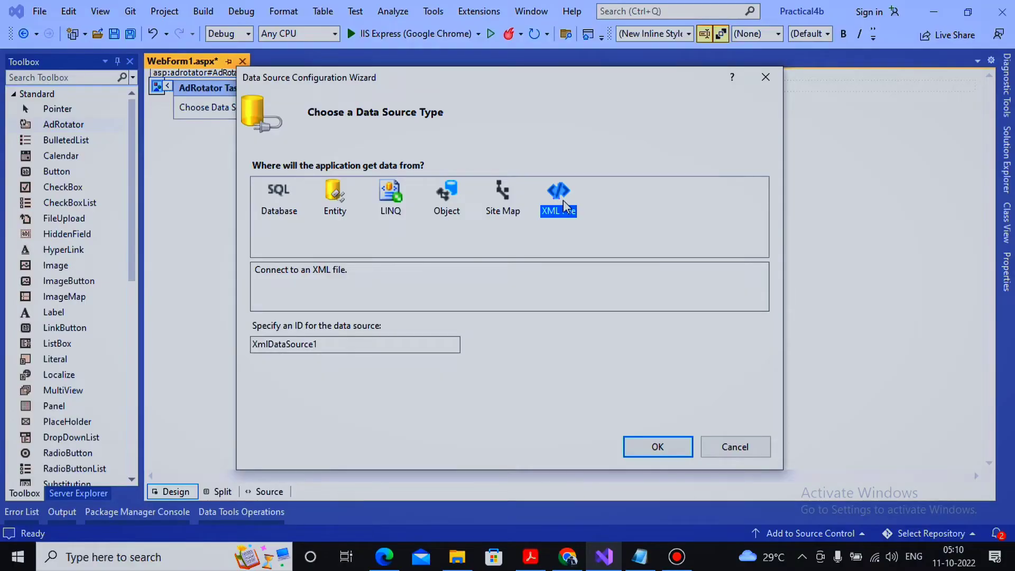
click(657, 446)
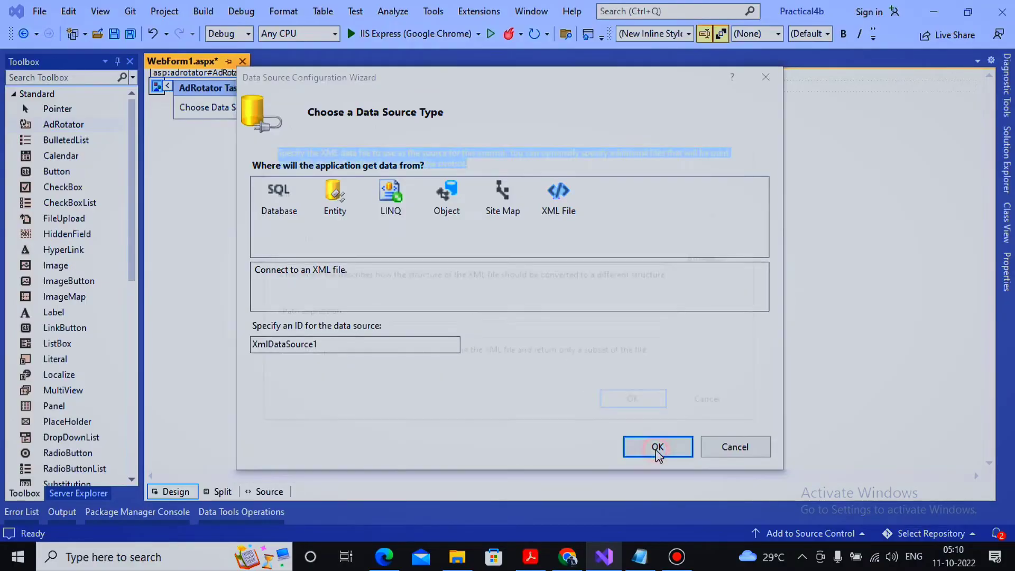
click(657, 446)
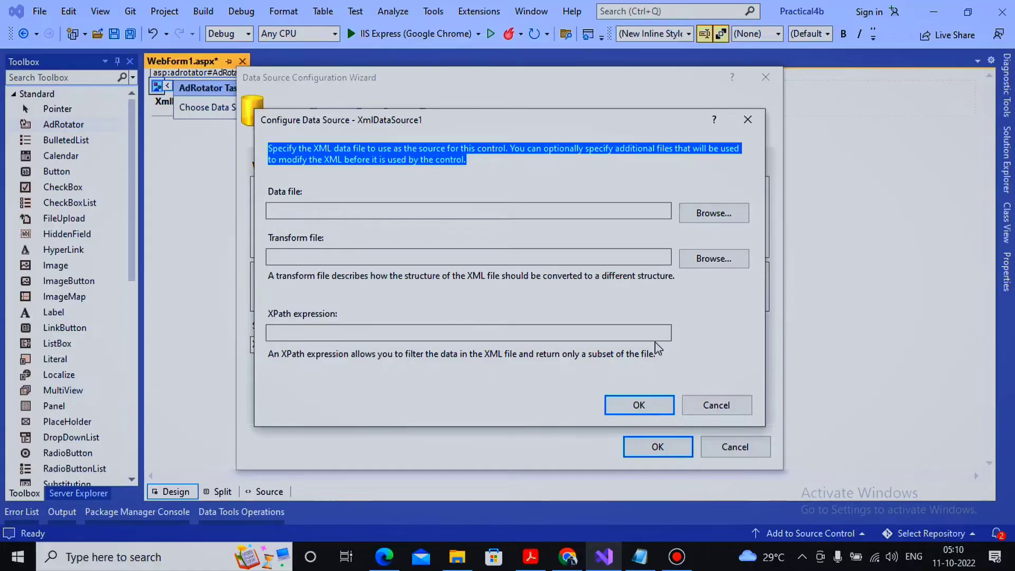
click(713, 213)
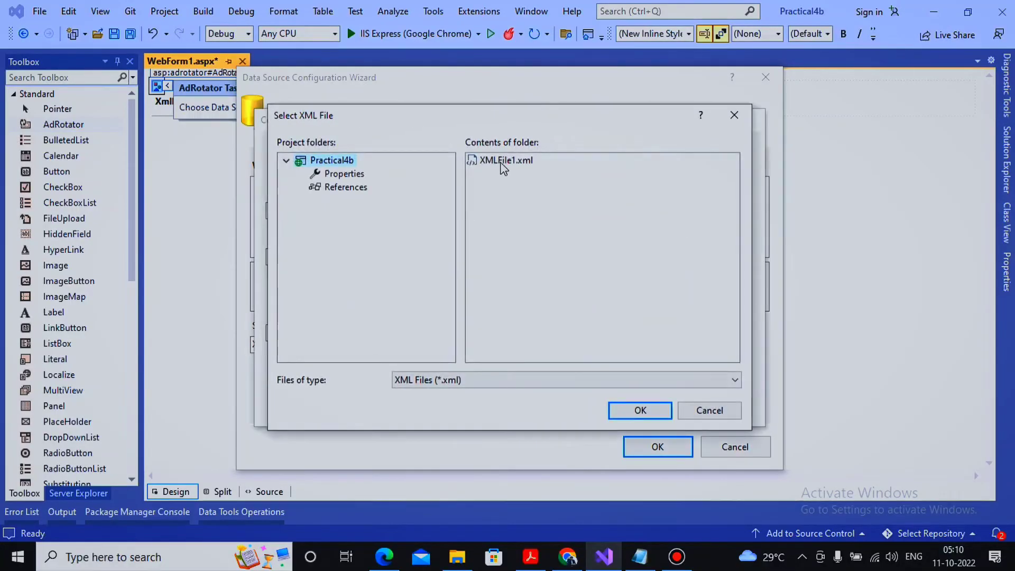
click(640, 411)
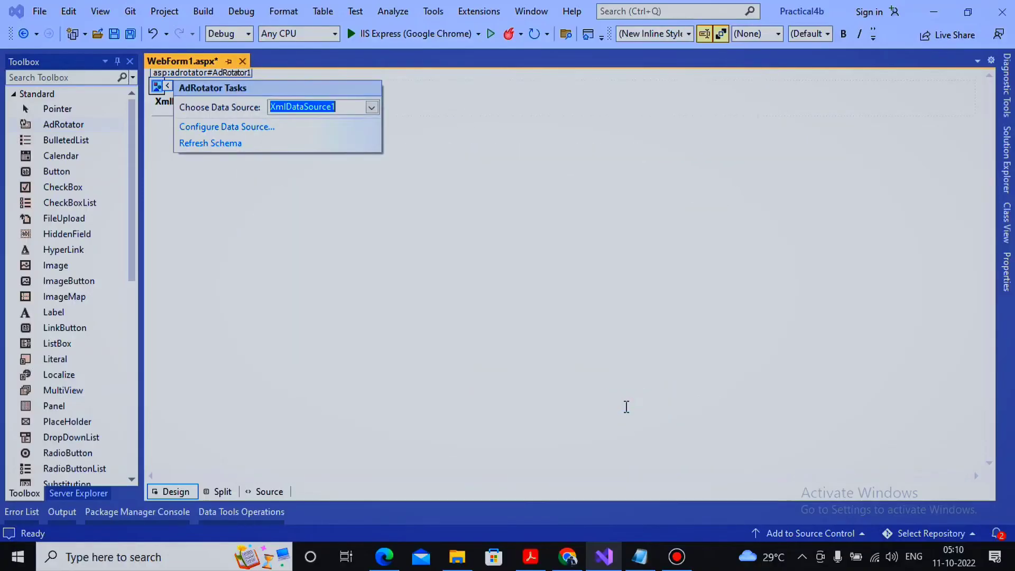
Keep XmlDataSource1 as the AdRotator's data source and select the control on the form
click(371, 107)
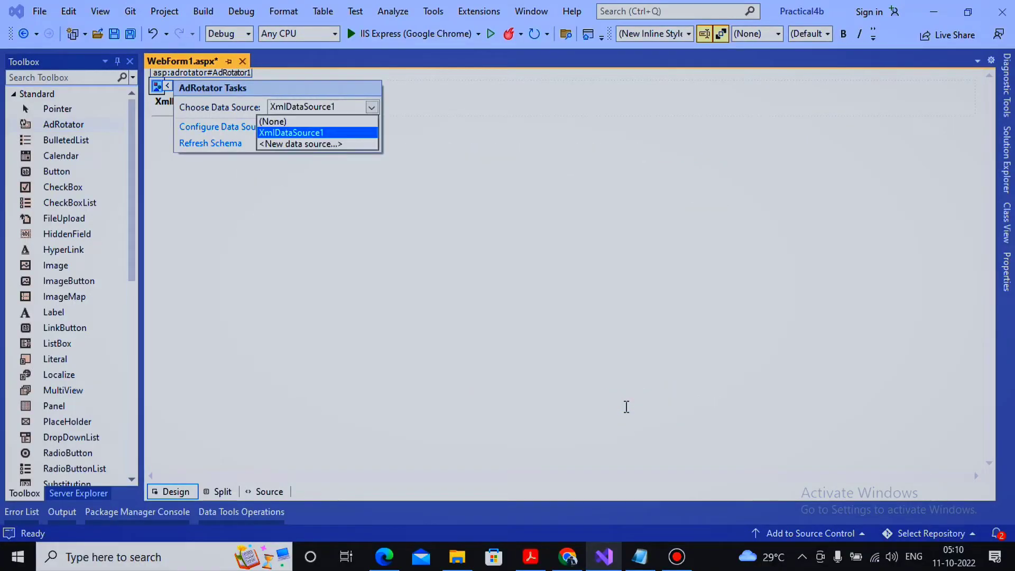
click(291, 134)
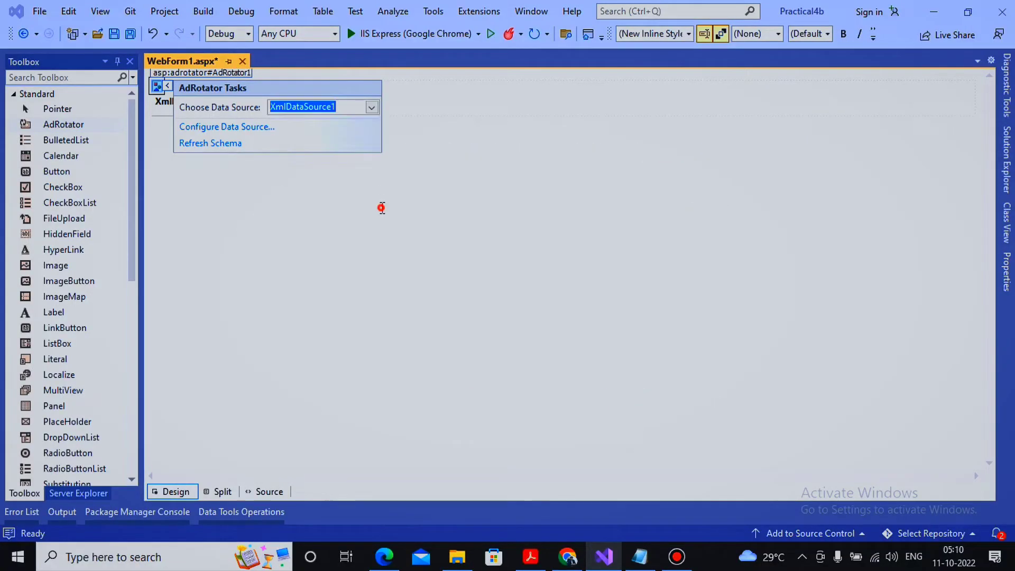
click(382, 208)
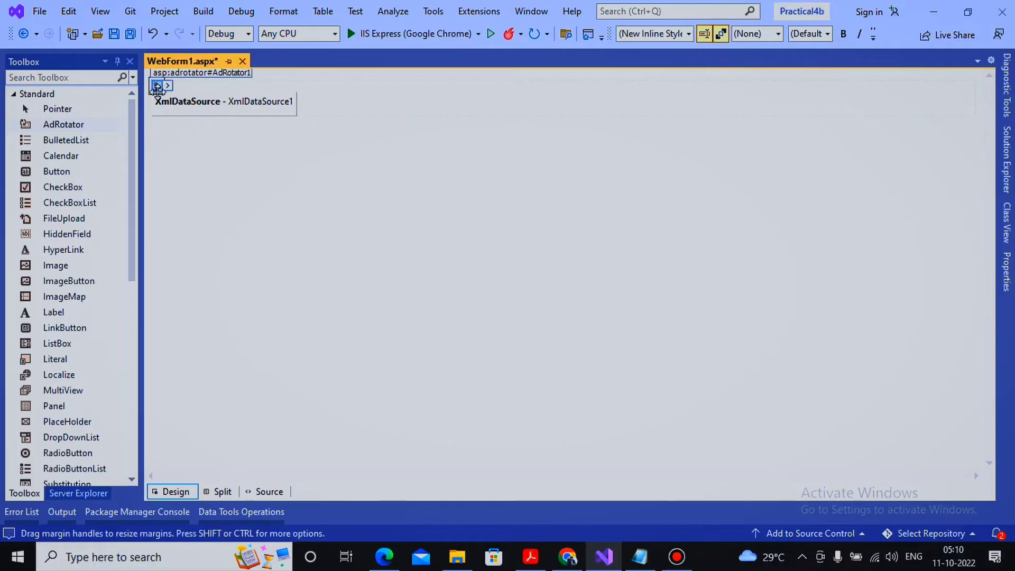
Set AdRotator1's Height to 300px and Width to 400px in the Properties window
click(161, 84)
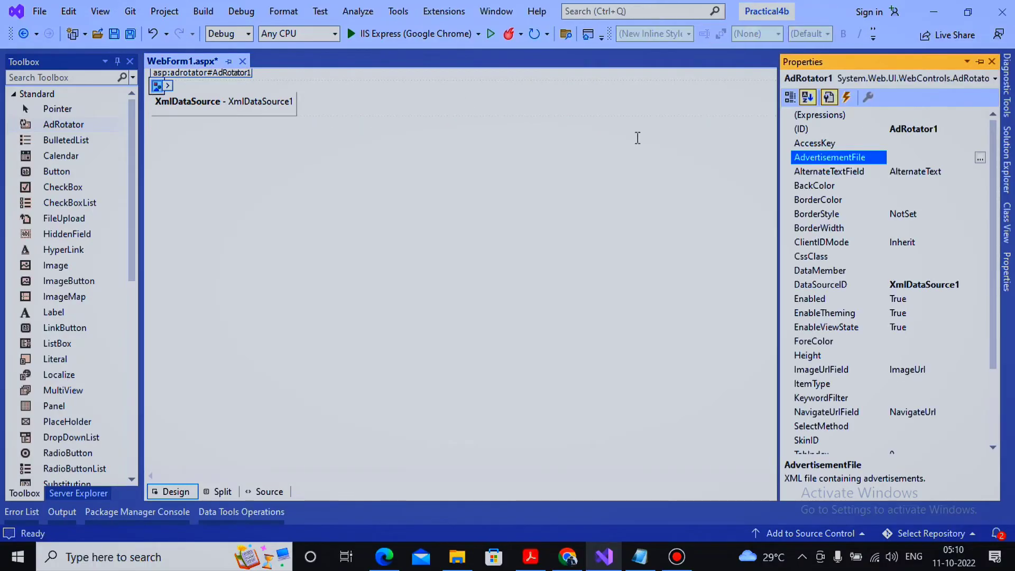
scroll(down, 3)
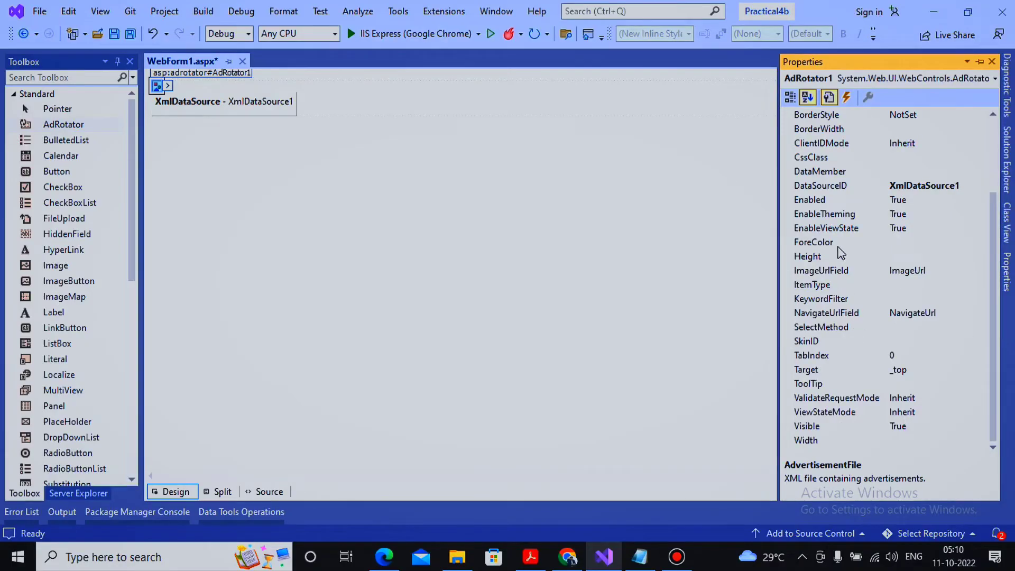
click(807, 256)
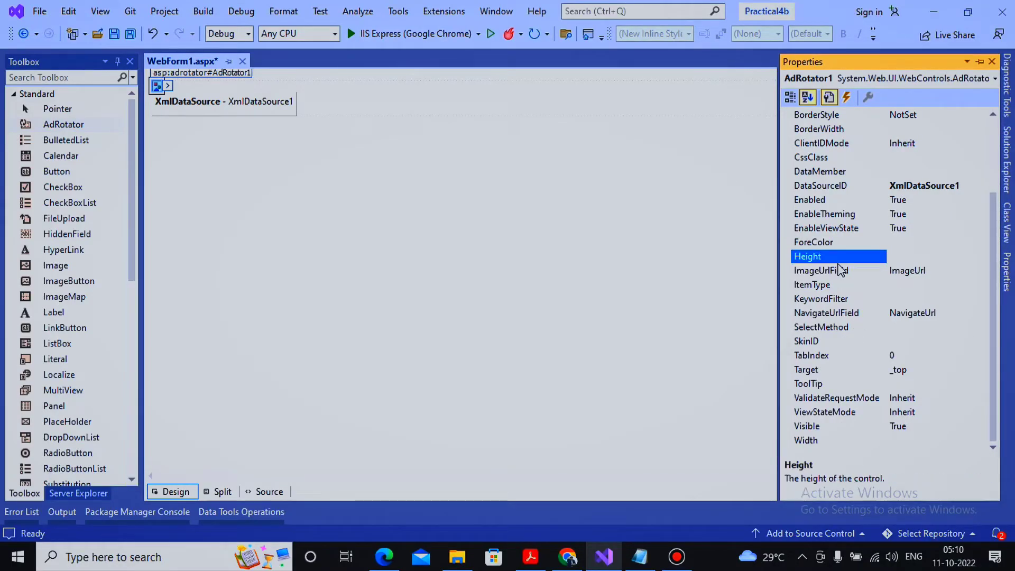
text(200px)
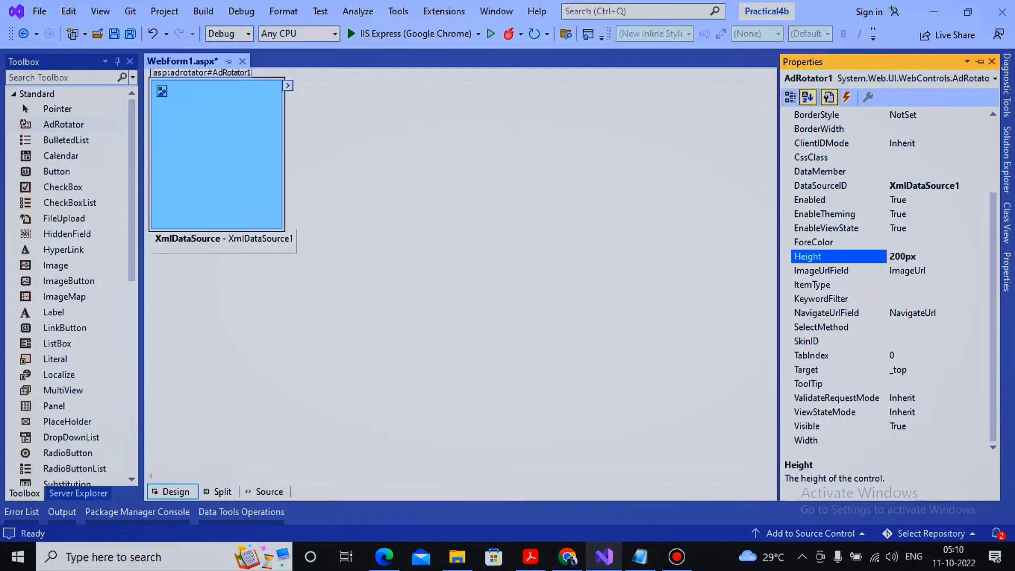
text(300)
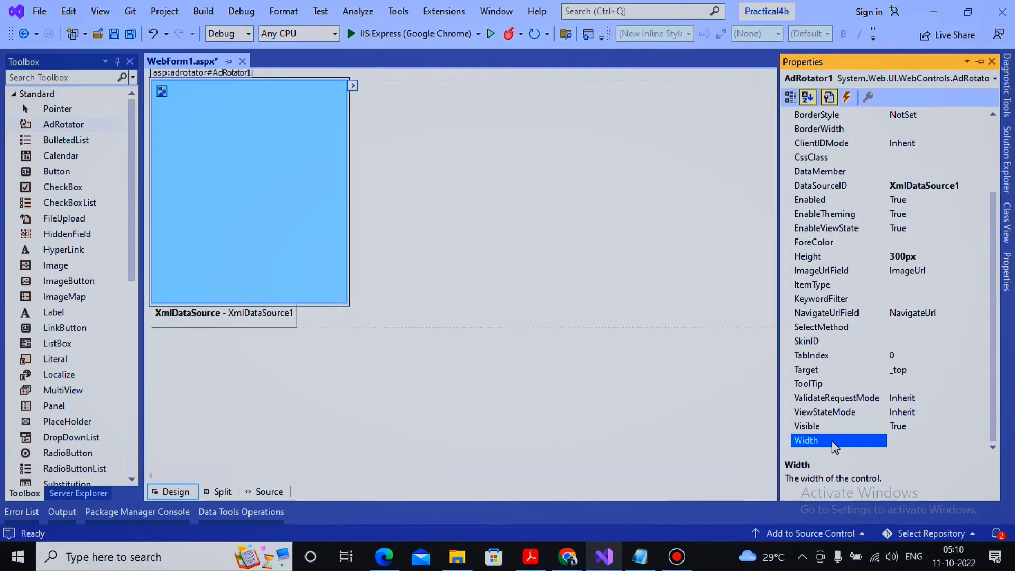
text(400px)
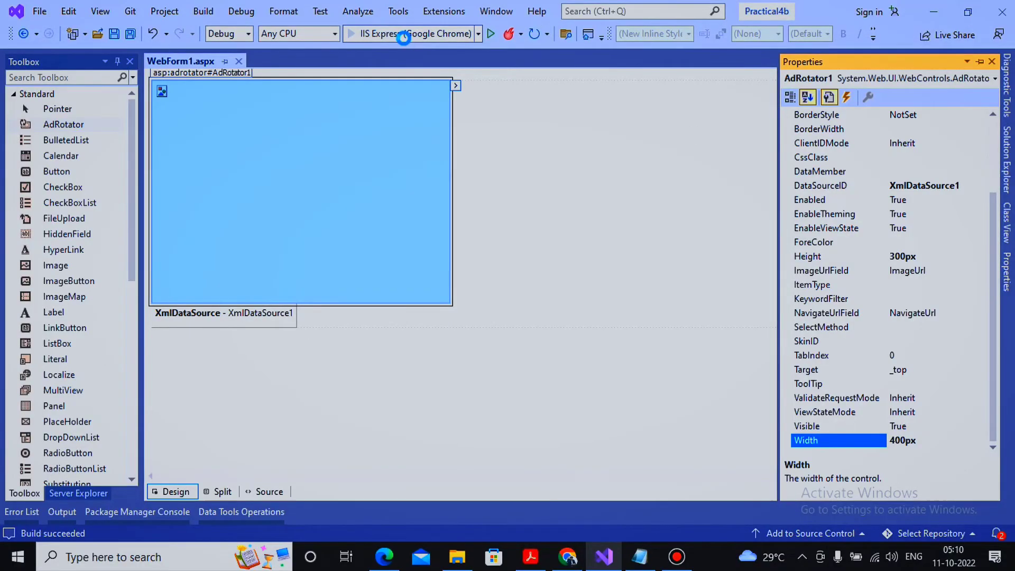
Run WebForm1 with IIS Express in Chrome and maximize it to view the Discount 5% banner ad
click(490, 34)
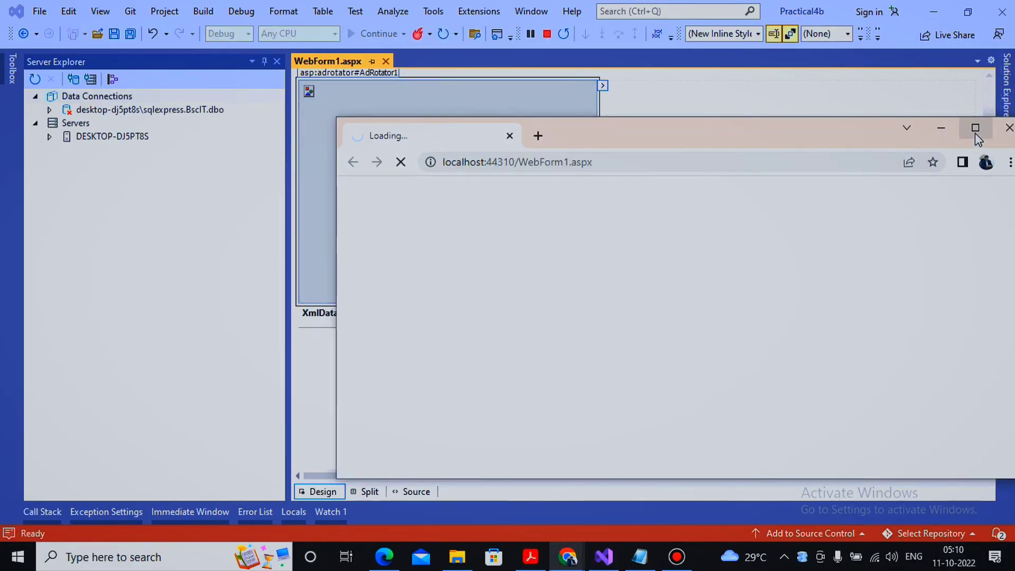
click(976, 128)
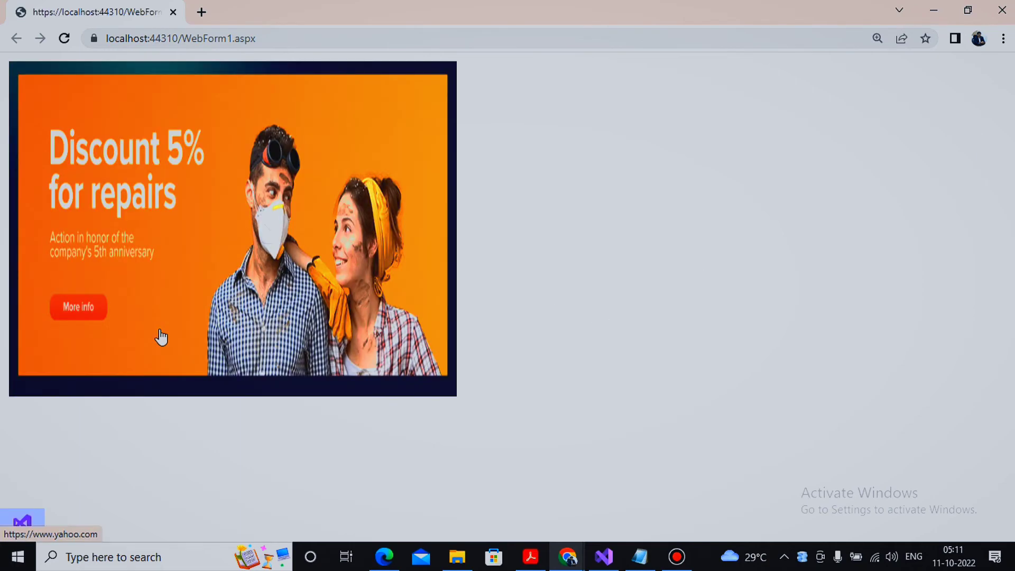
mouse_move(116, 224)
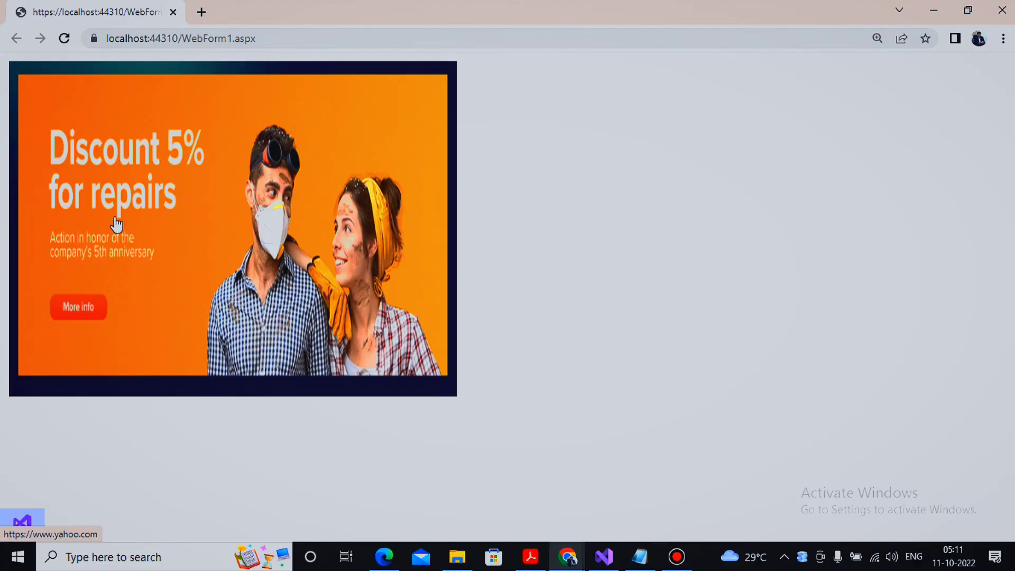
mouse_move(150, 238)
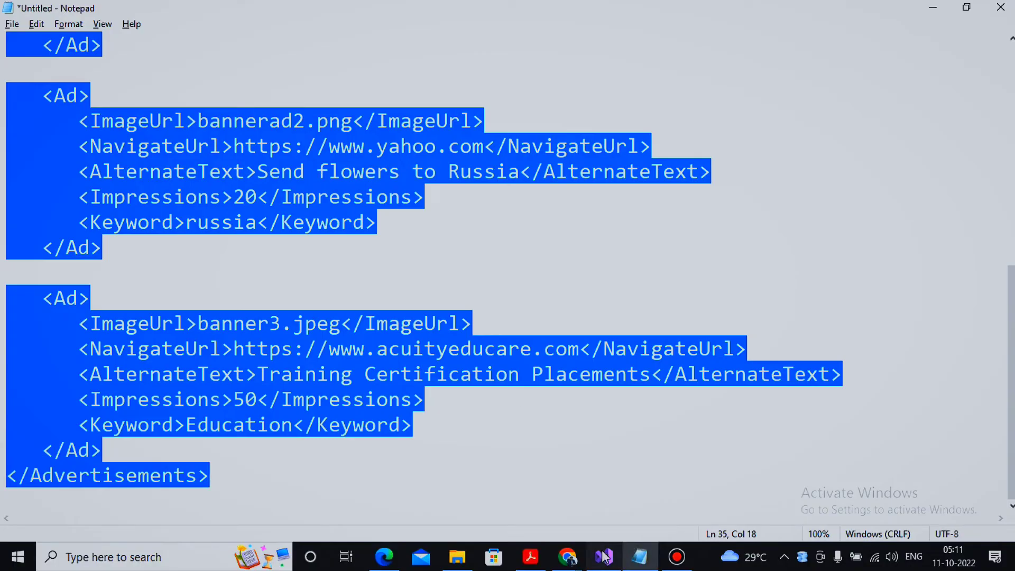
mouse_move(567, 556)
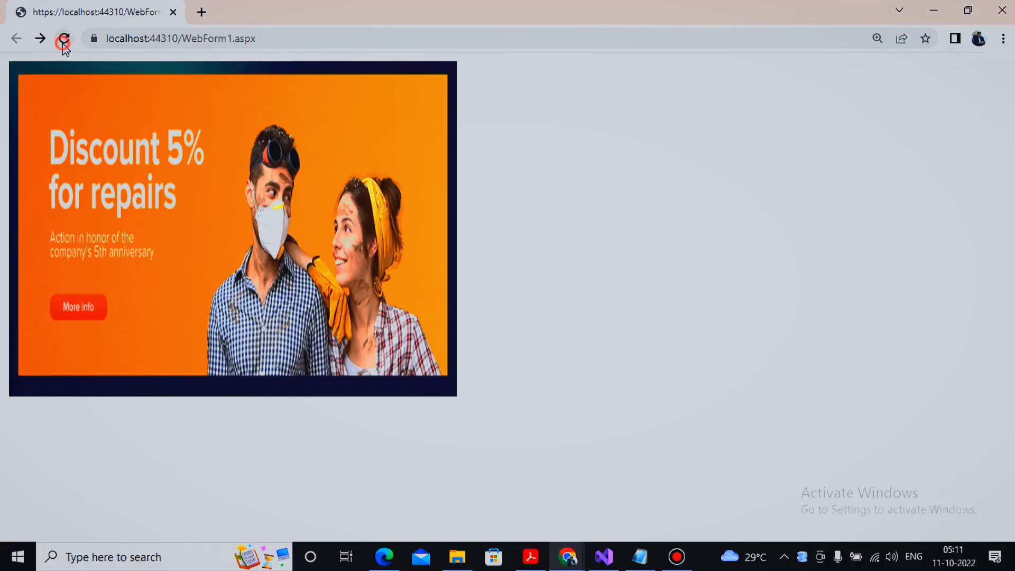
Reload WebForm1.aspx repeatedly until the AdRotator shows the Java Full Stack Developer banner
click(63, 38)
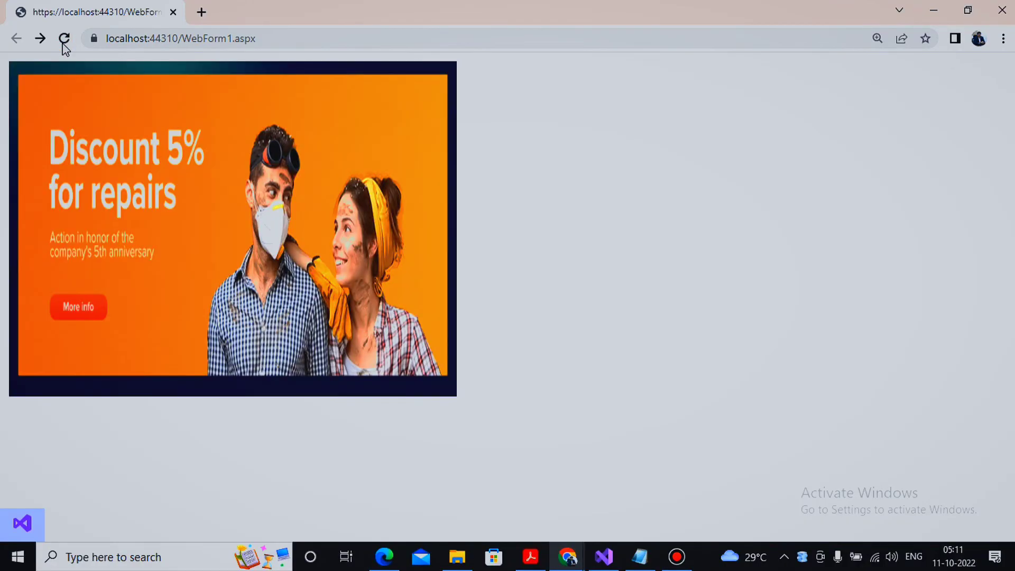
click(65, 38)
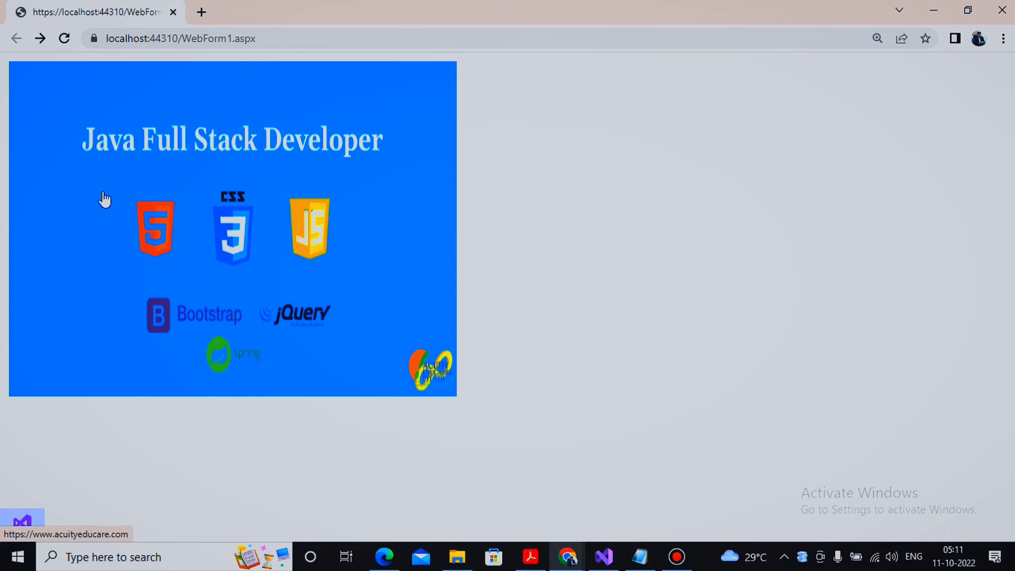
mouse_move(70, 76)
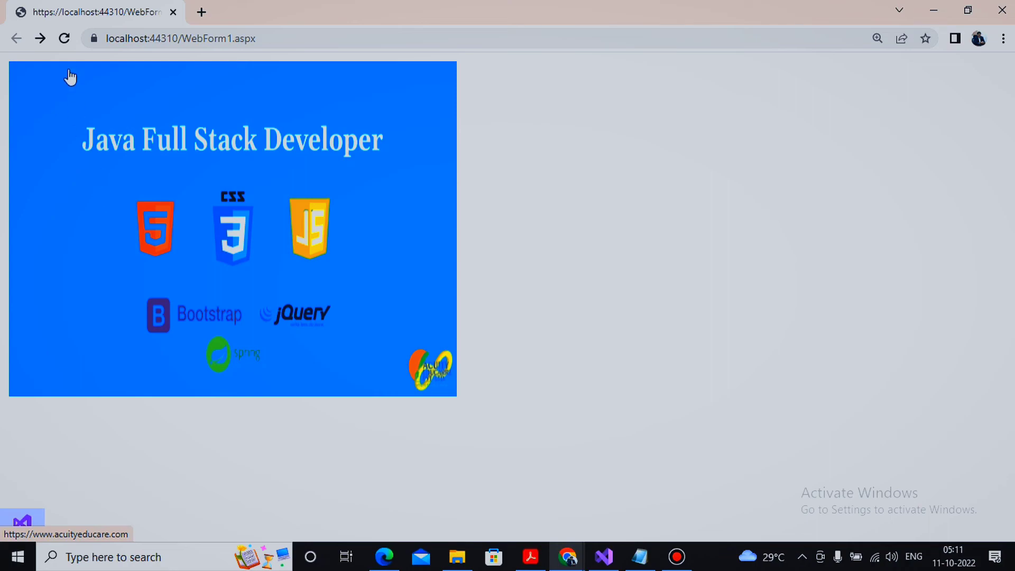
click(64, 38)
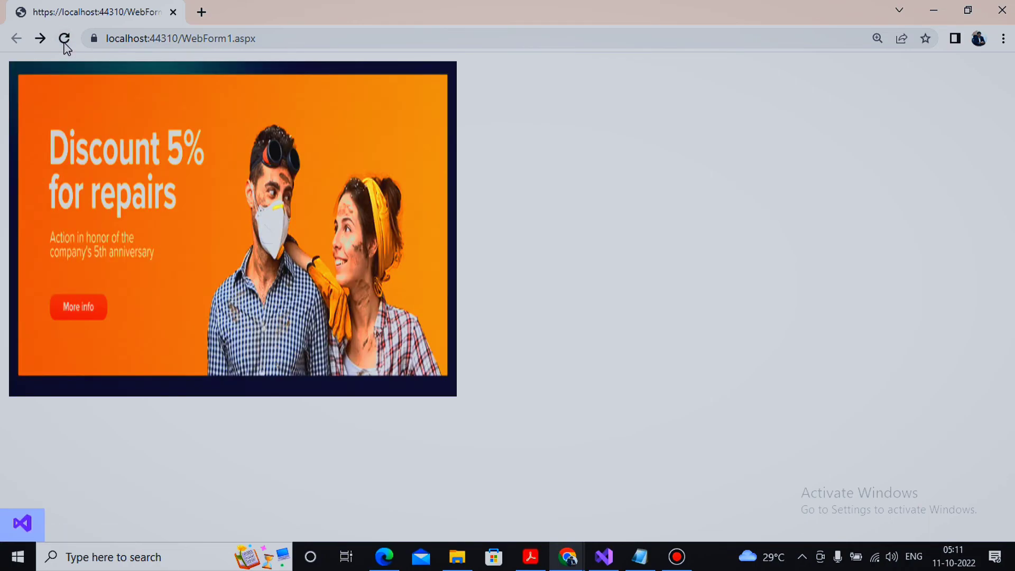
click(65, 38)
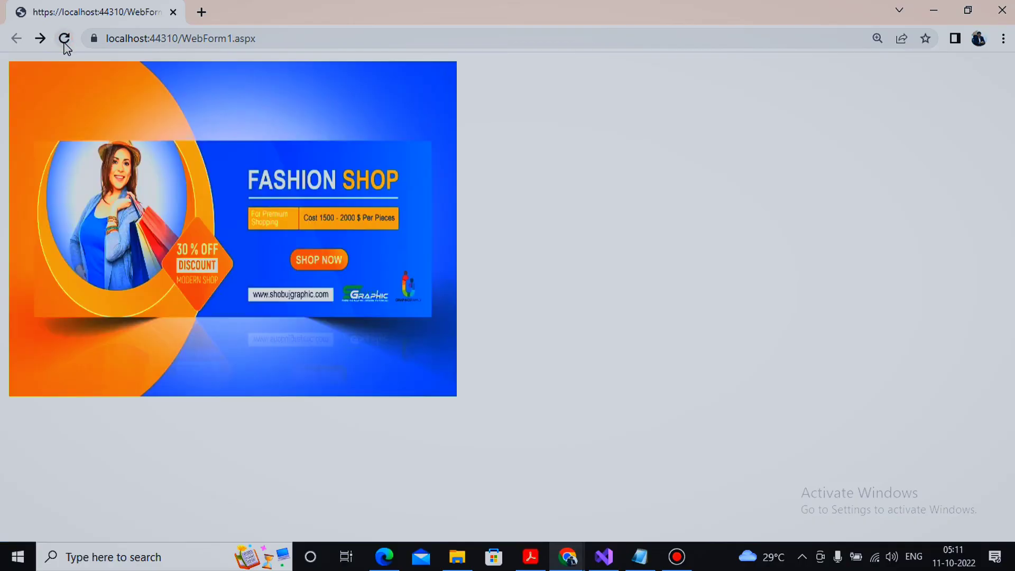
click(63, 38)
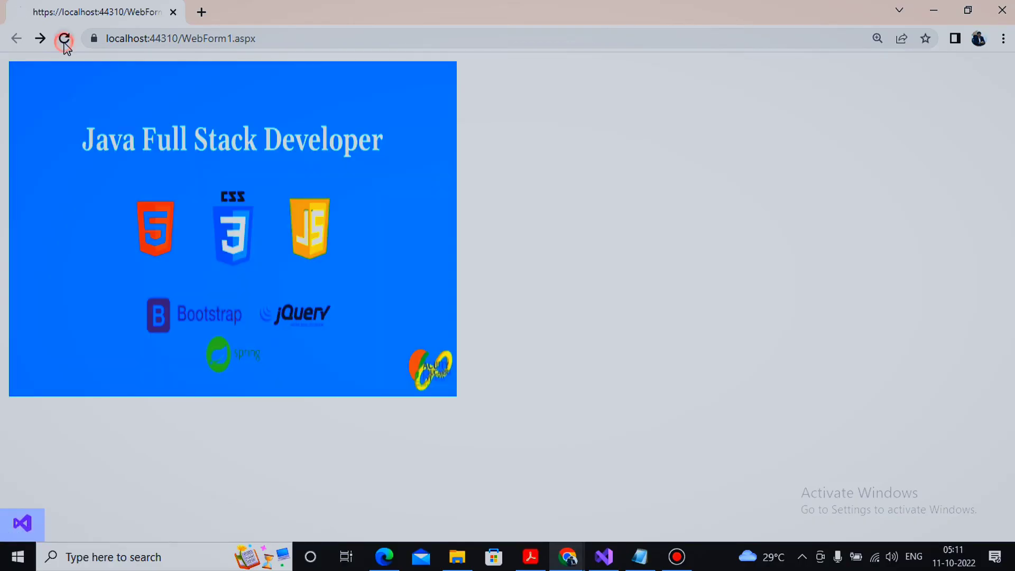
click(65, 38)
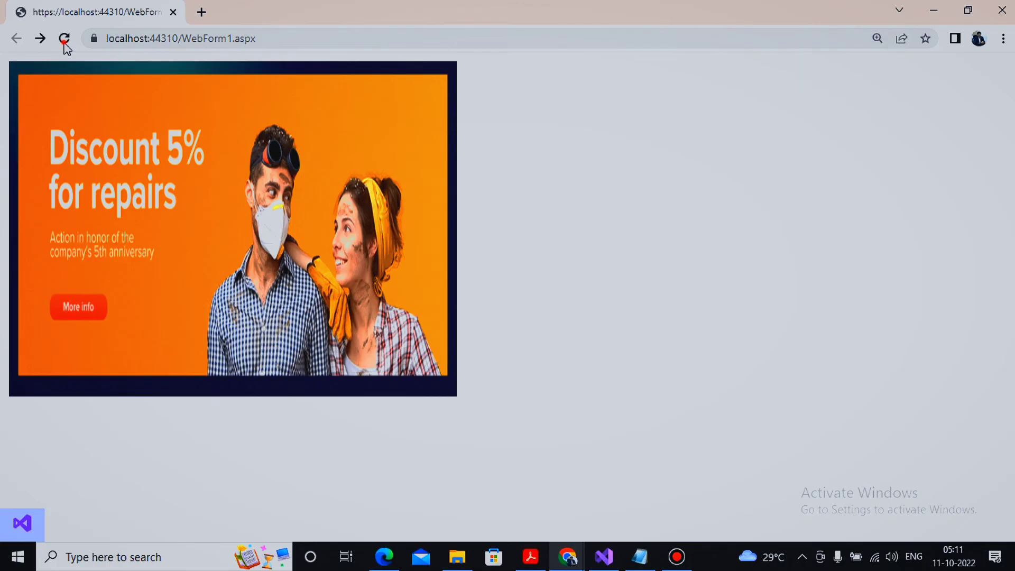
click(65, 38)
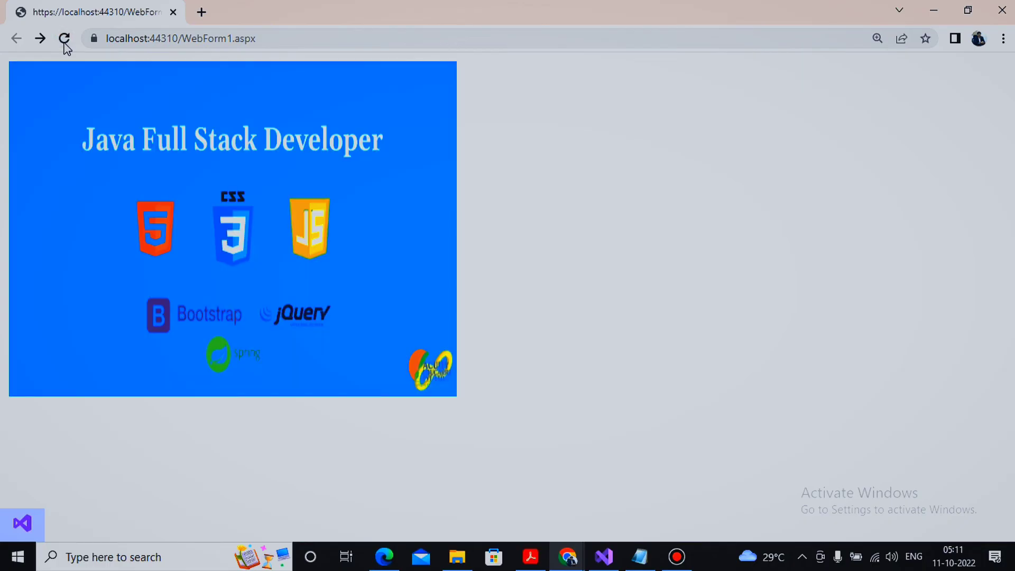
click(65, 39)
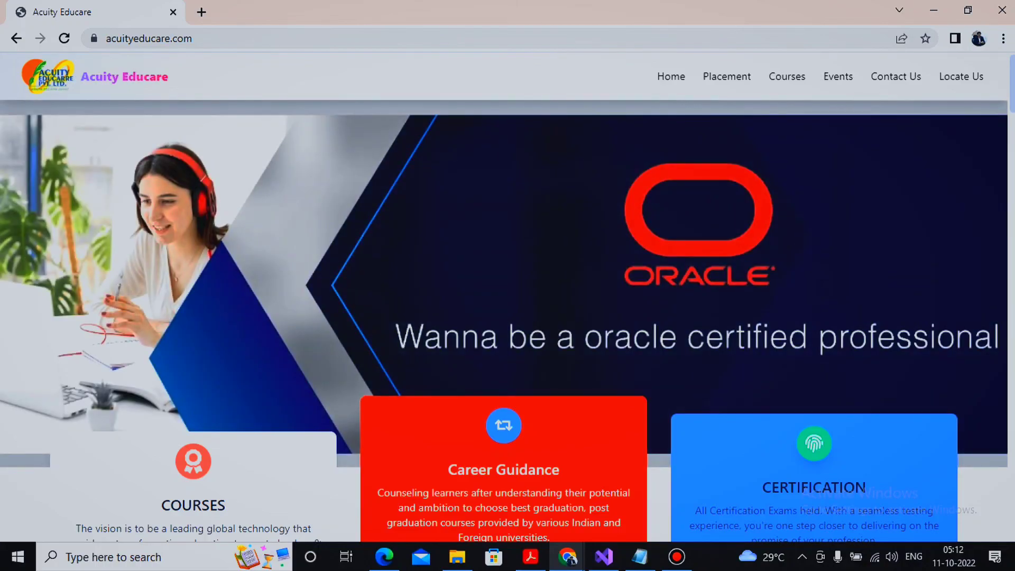
scroll(down, 3)
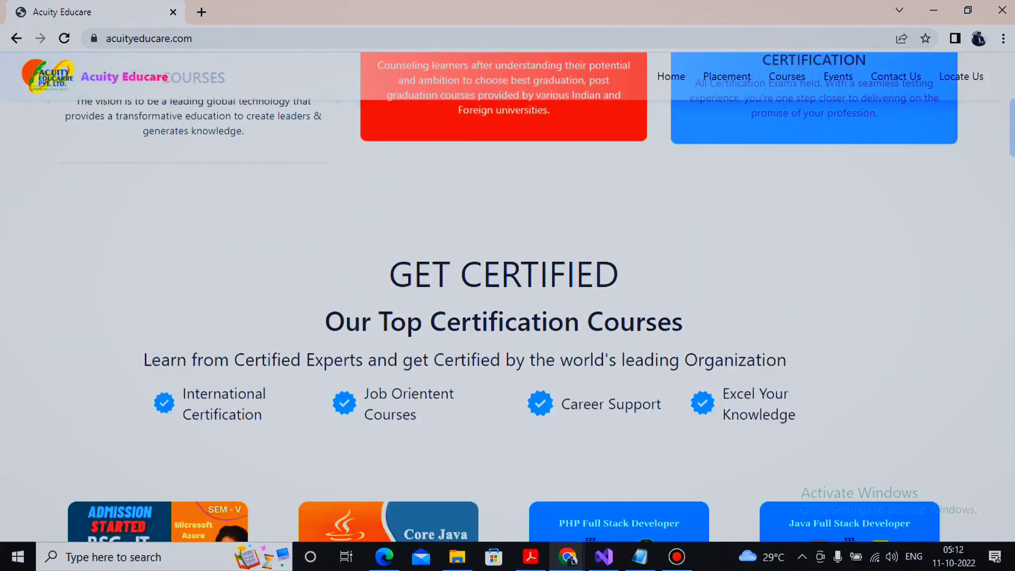
scroll(down, 3)
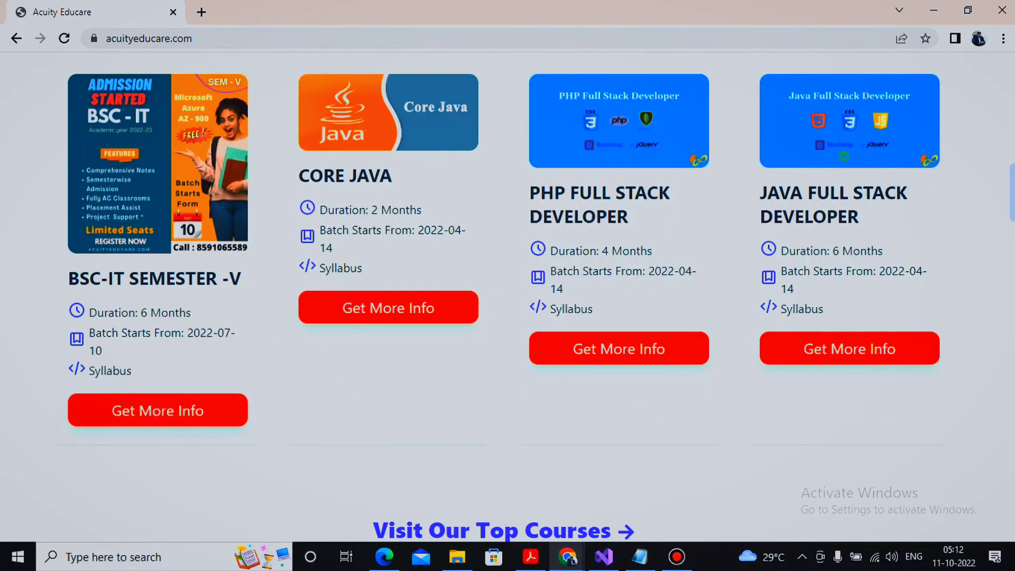
scroll(up, 3)
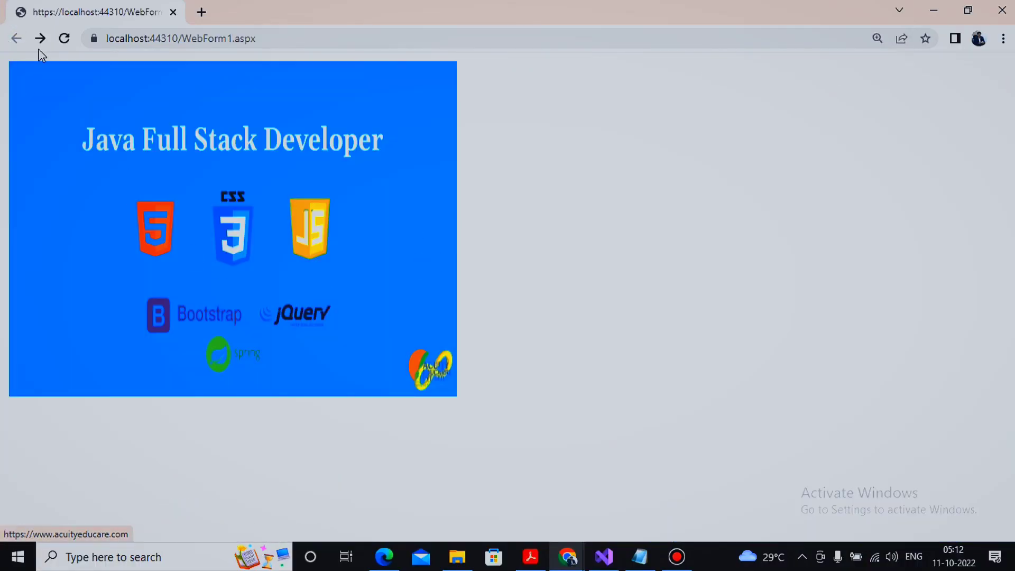
Reload the page twice, rotating past the Fashion Shop banner to the Discount 5% for repairs ad
click(63, 38)
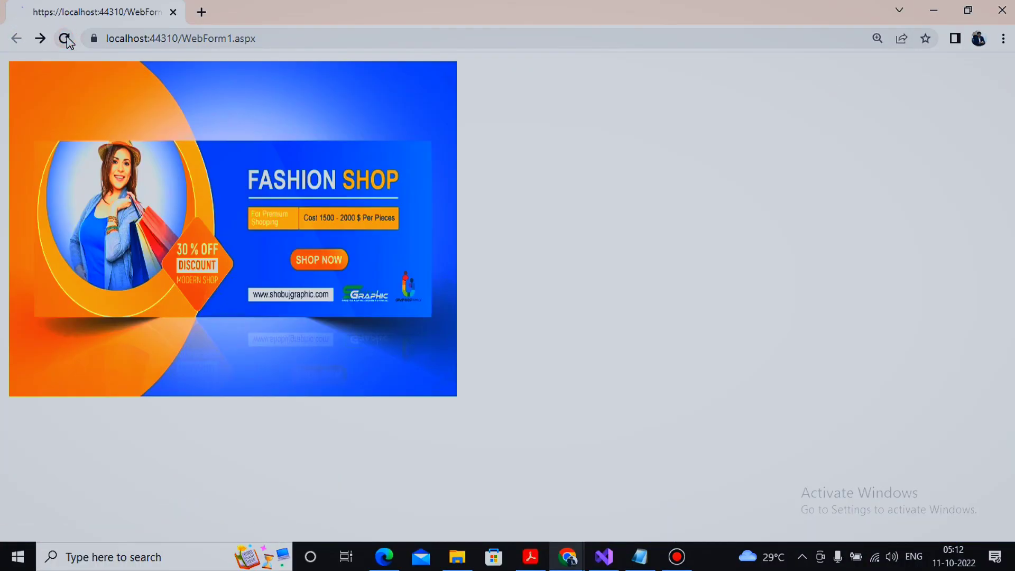
click(66, 38)
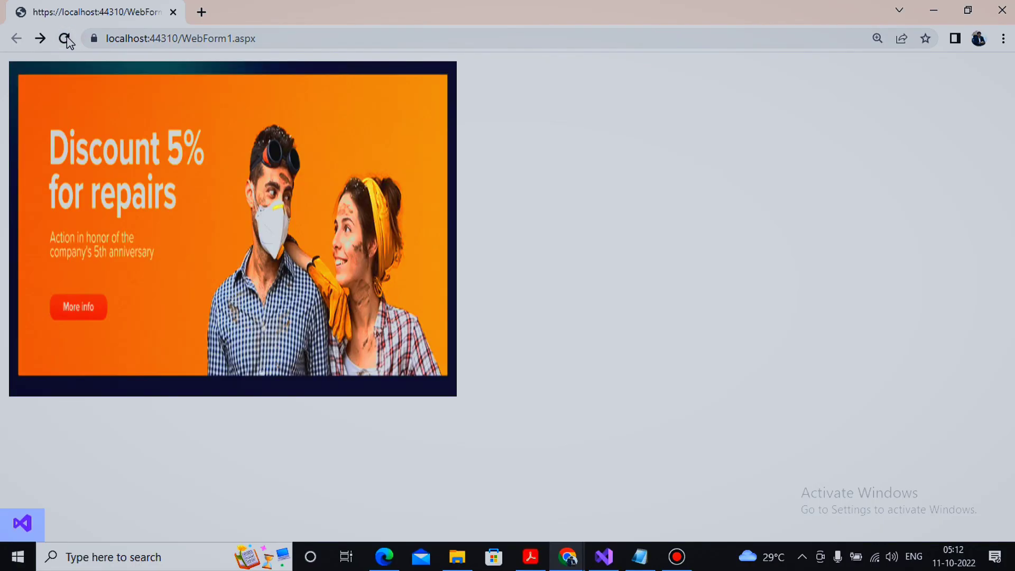